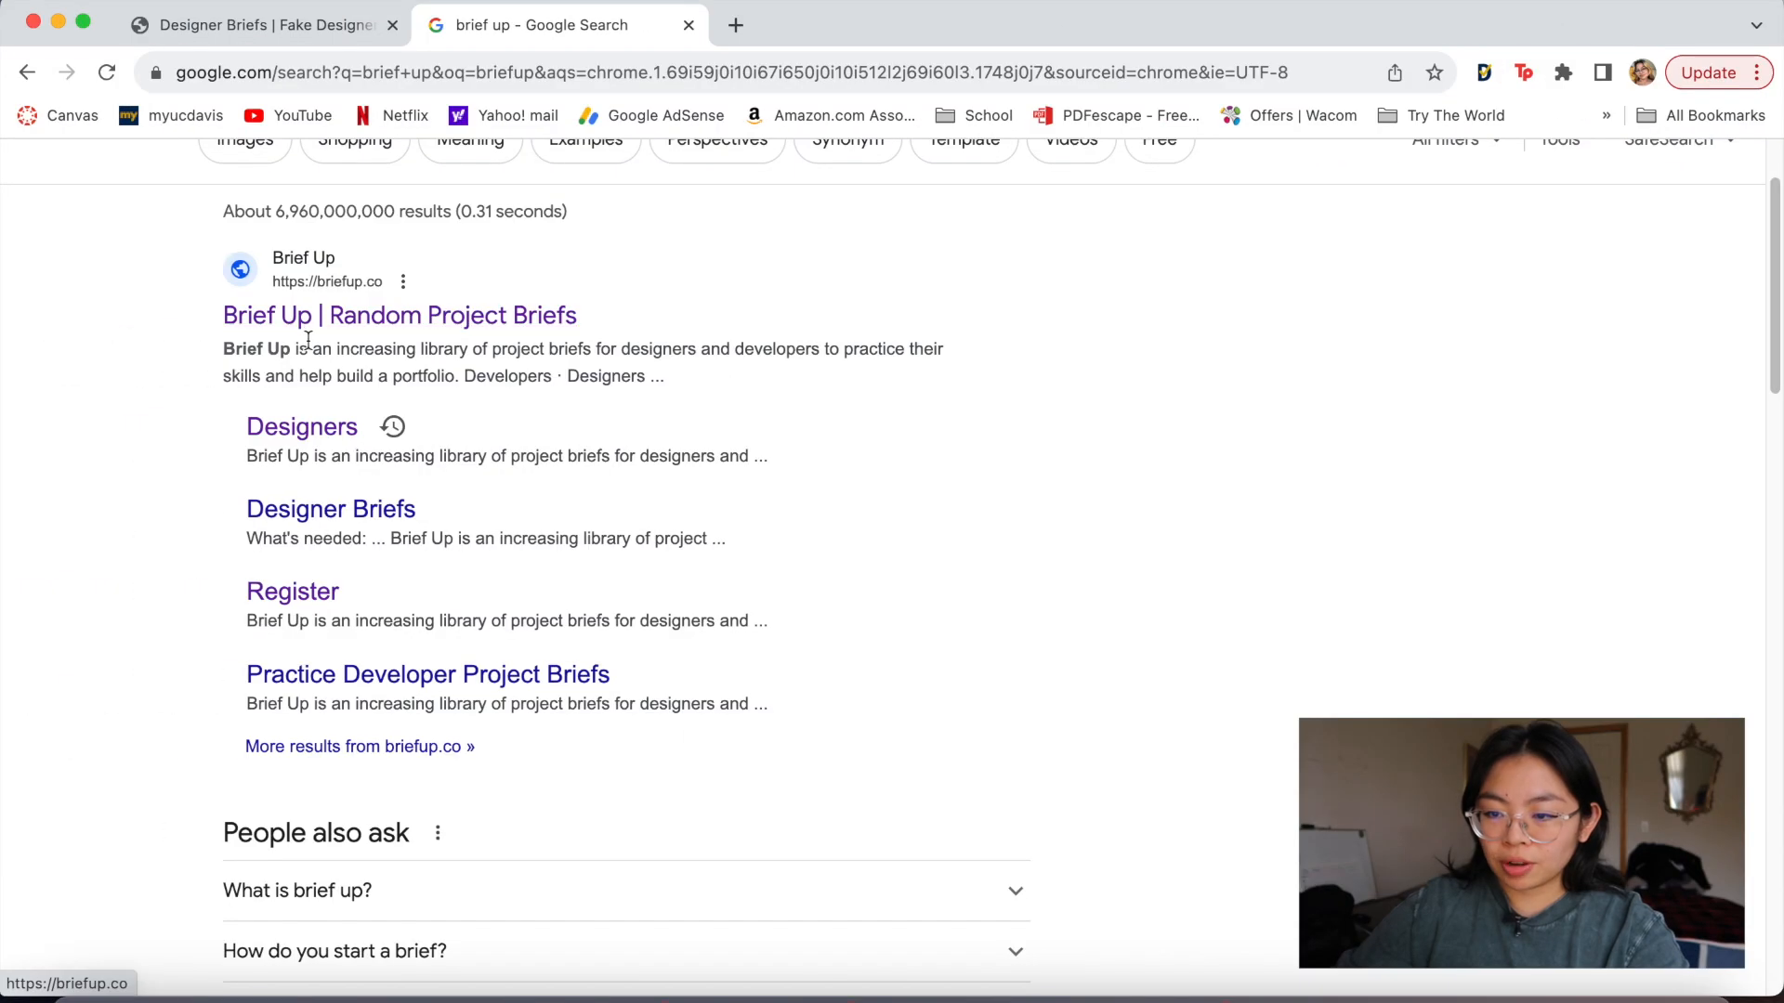
Step: Open the Brief Up site from the search results and scroll down to Featured Briefs
left_click(400, 316)
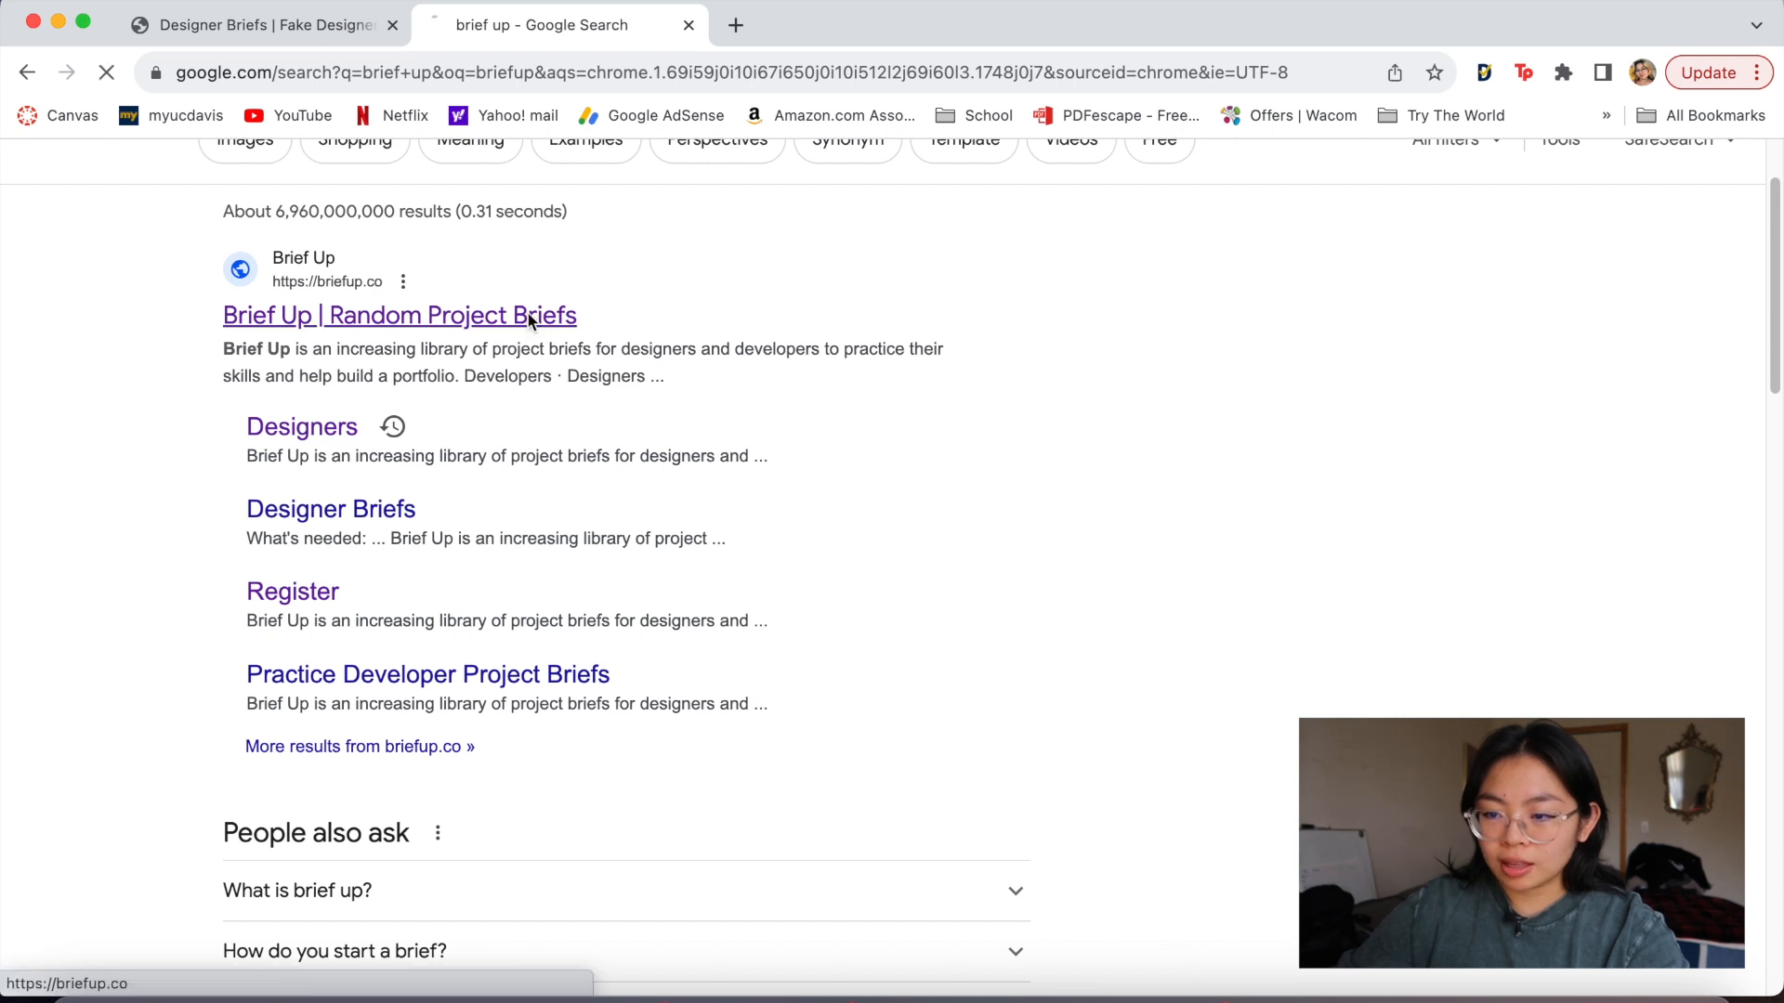
left_click(400, 315)
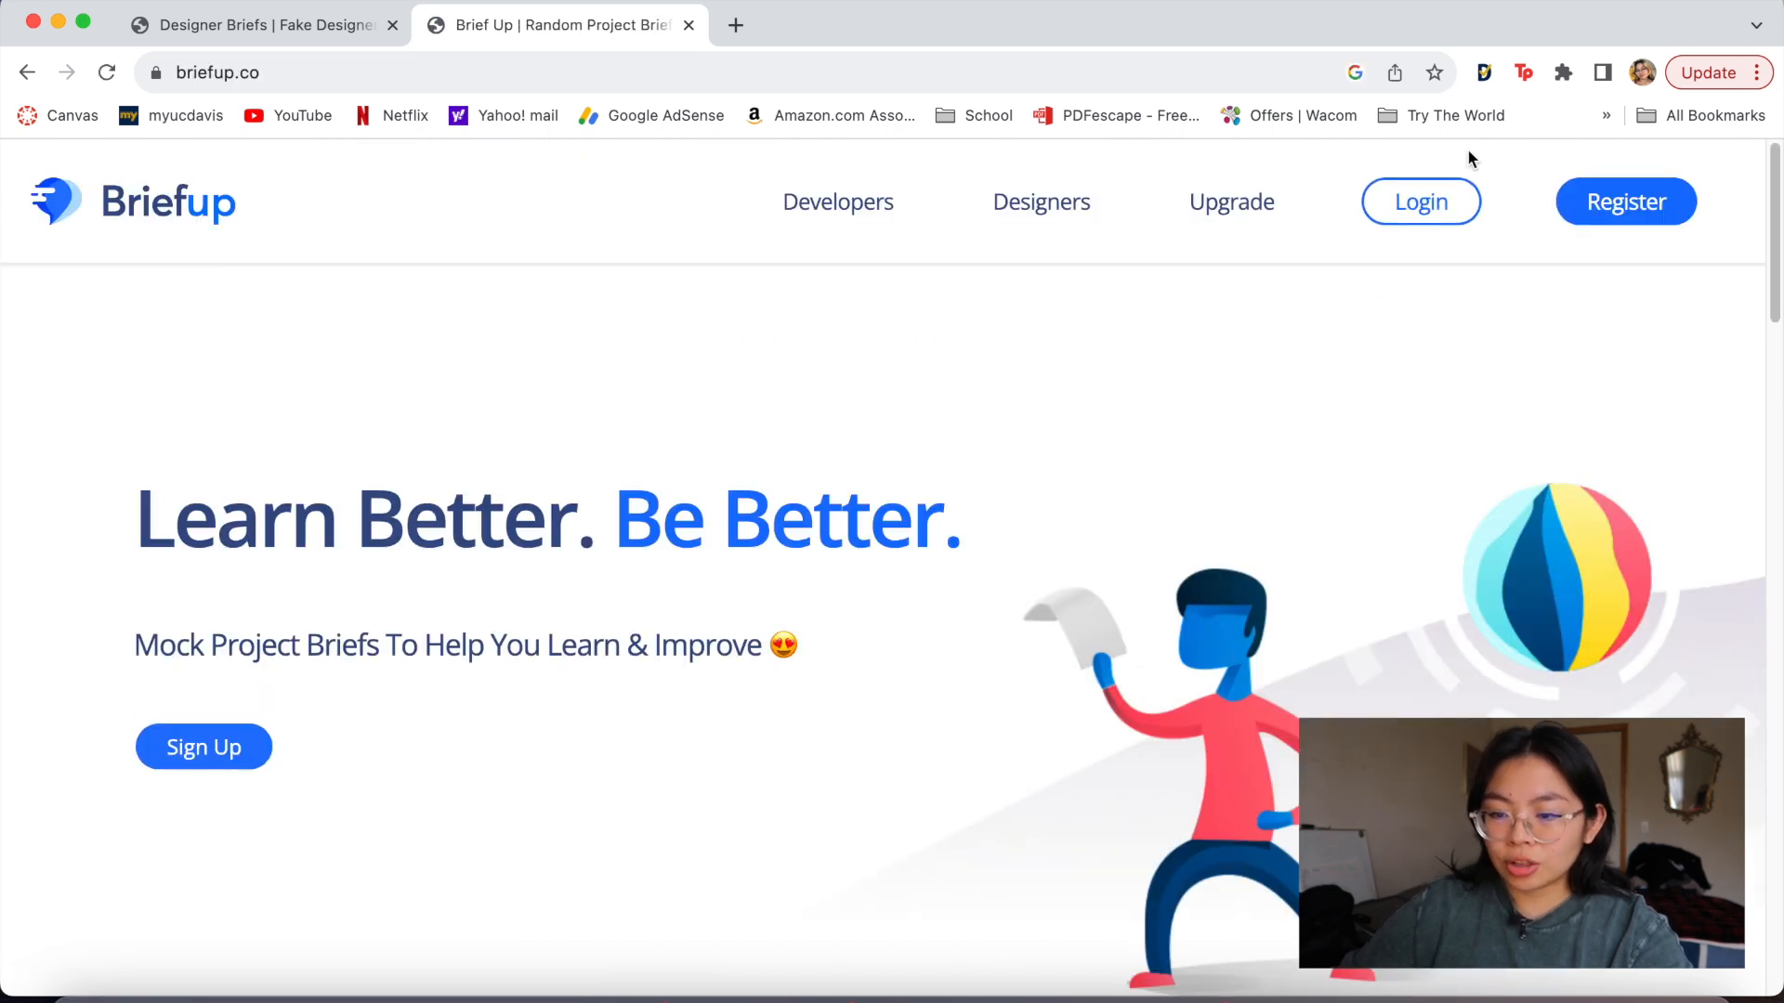
scroll("down", 3)
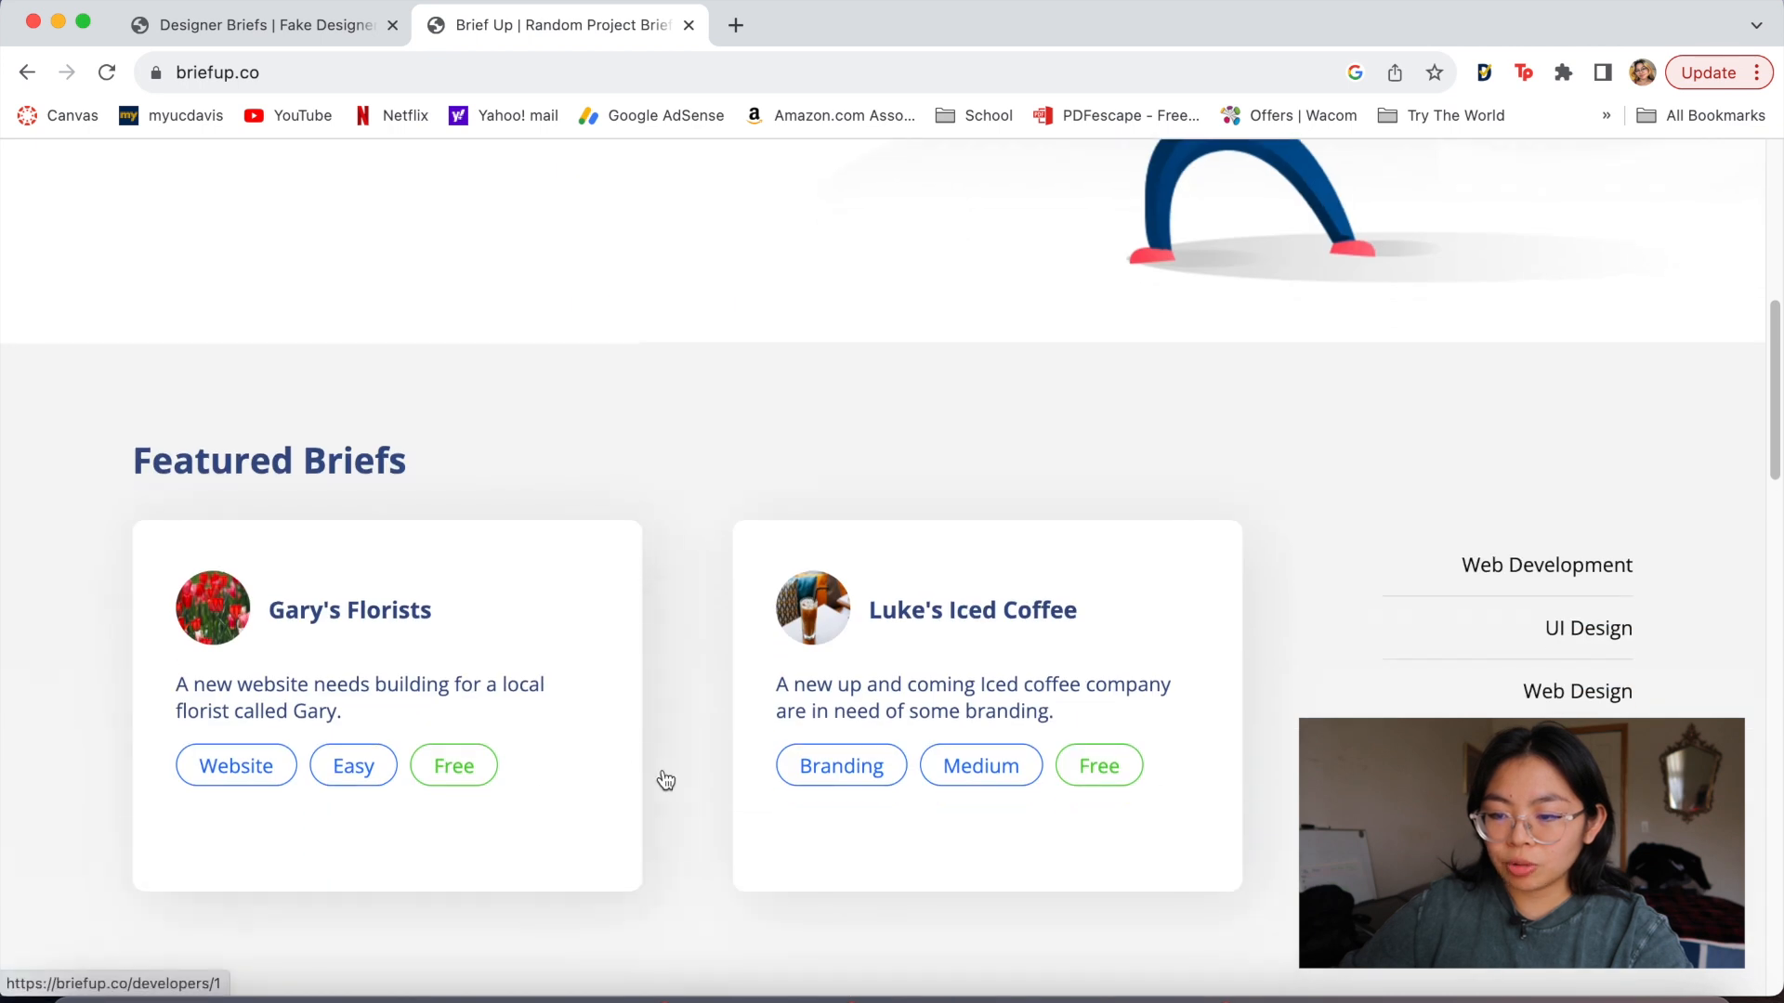
scroll("down", 3)
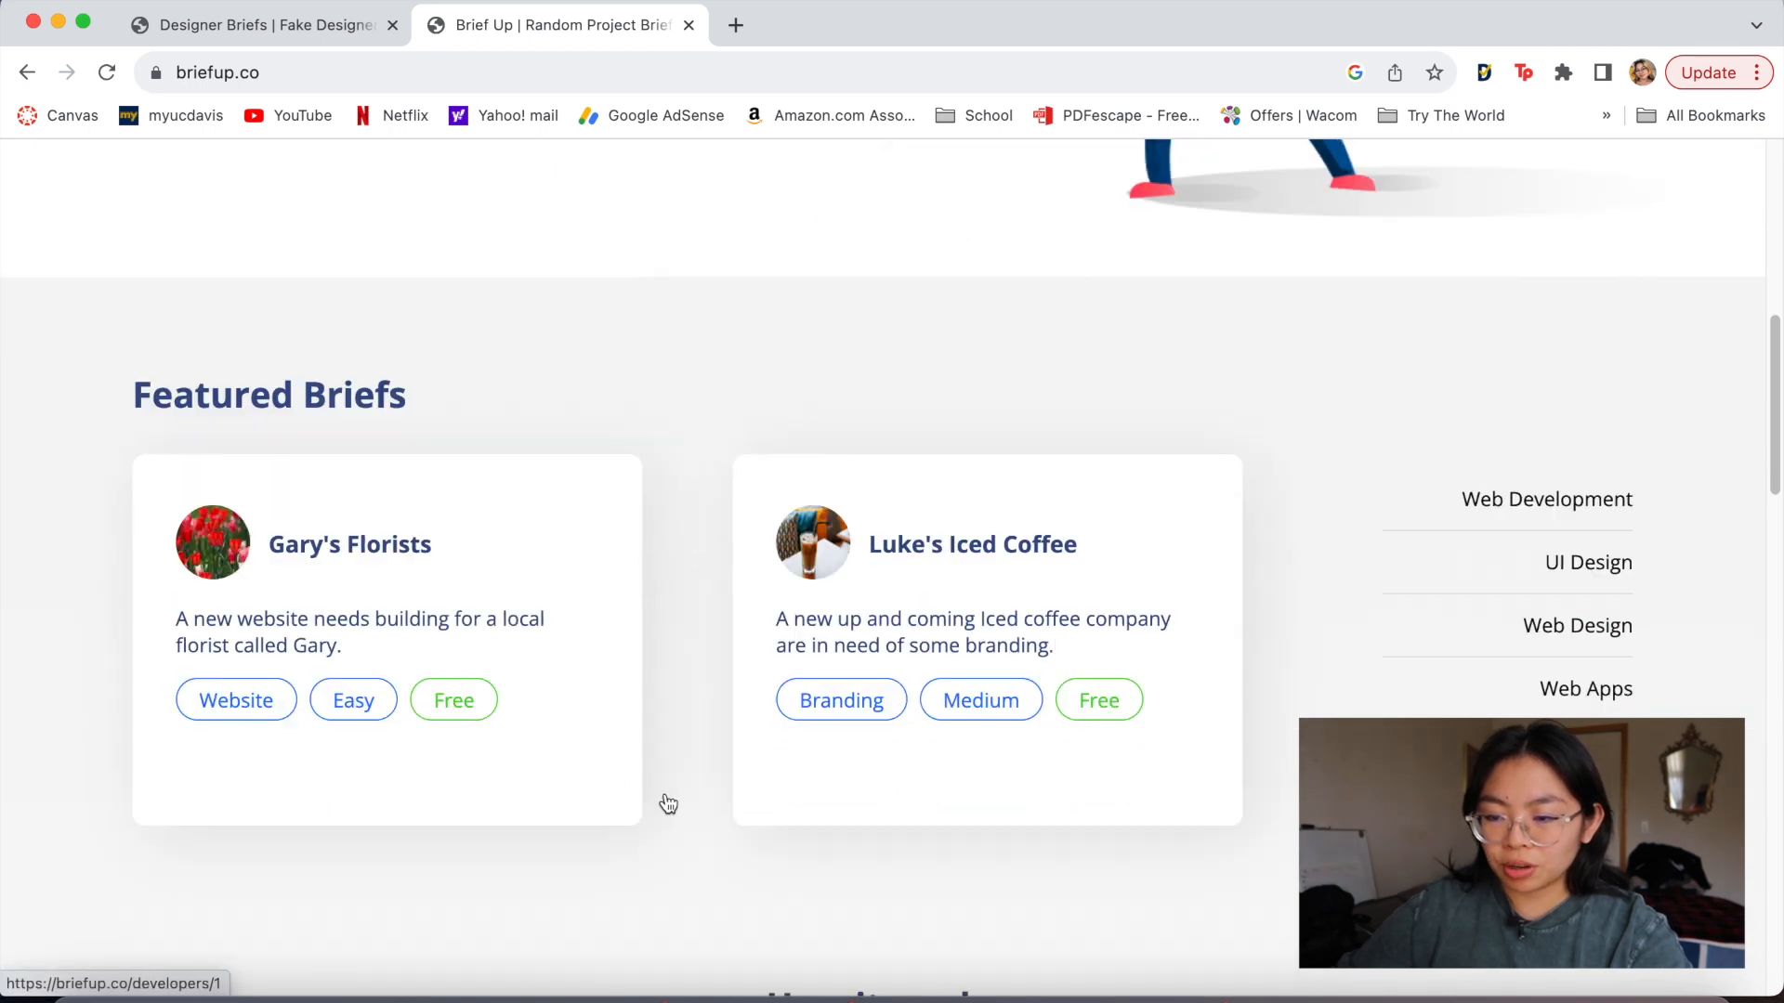
scroll("down", 3)
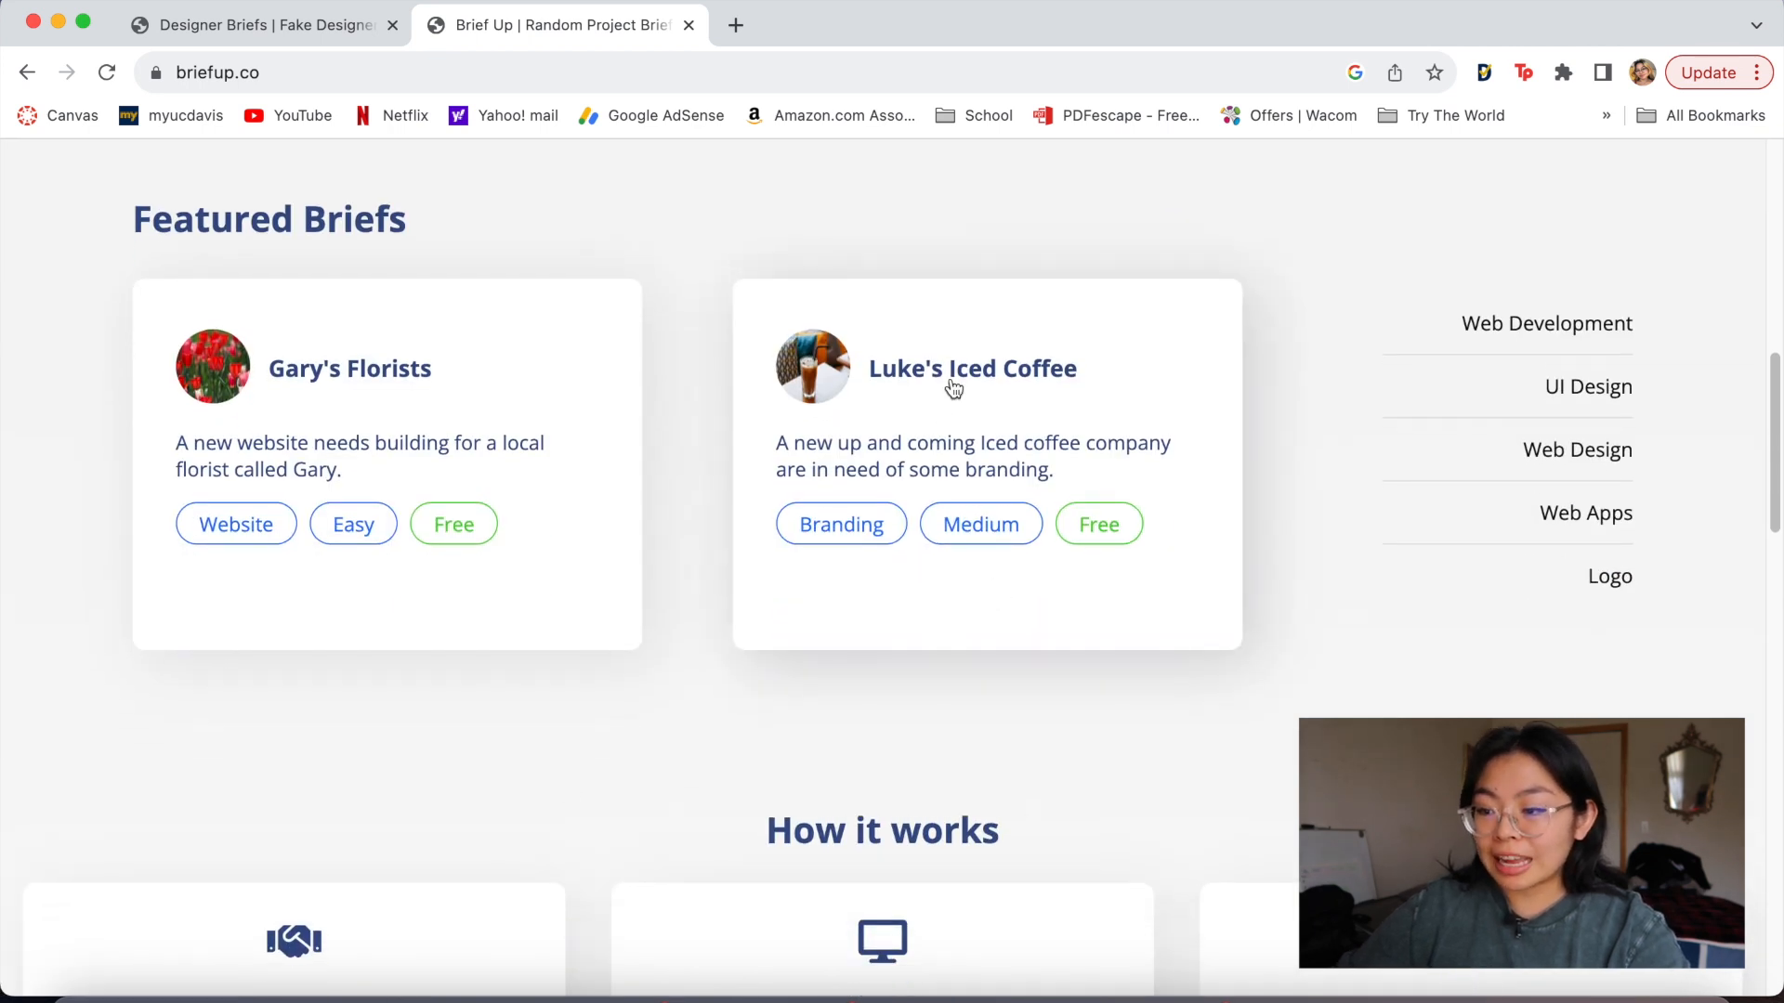
Step: Open the Luke's Iced Coffee brief and mark a phrase while reading it
left_click(972, 368)
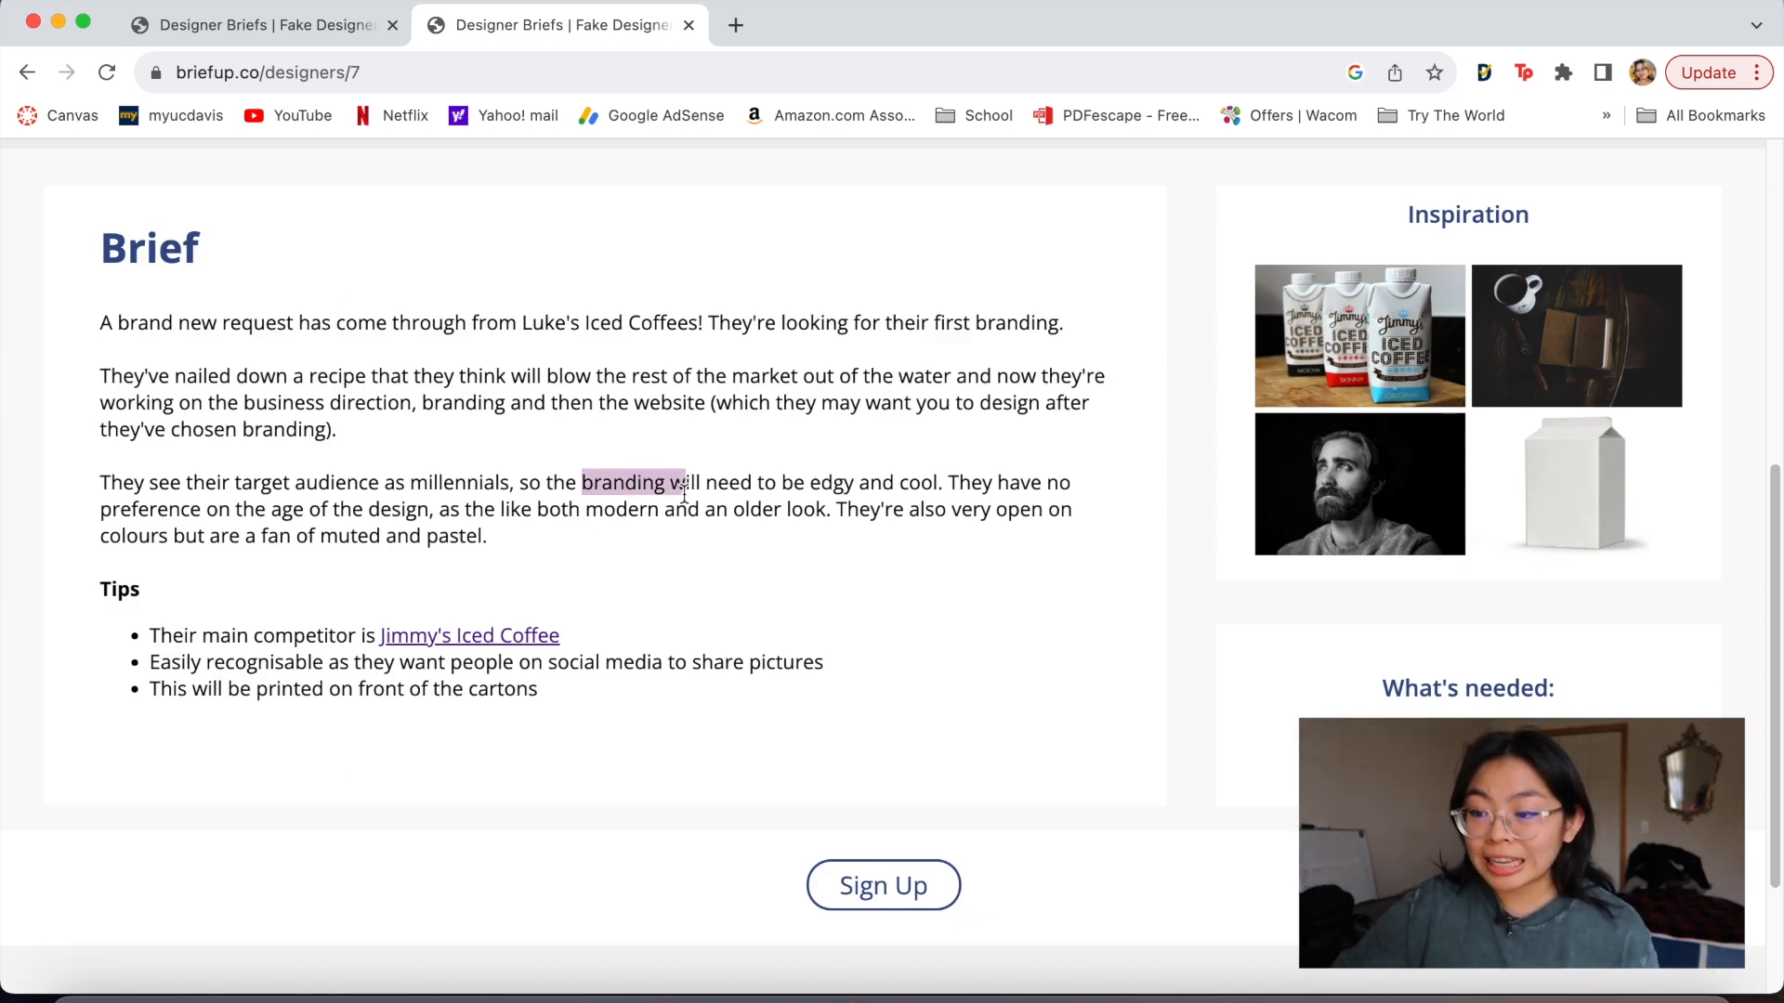
left_click(274, 635)
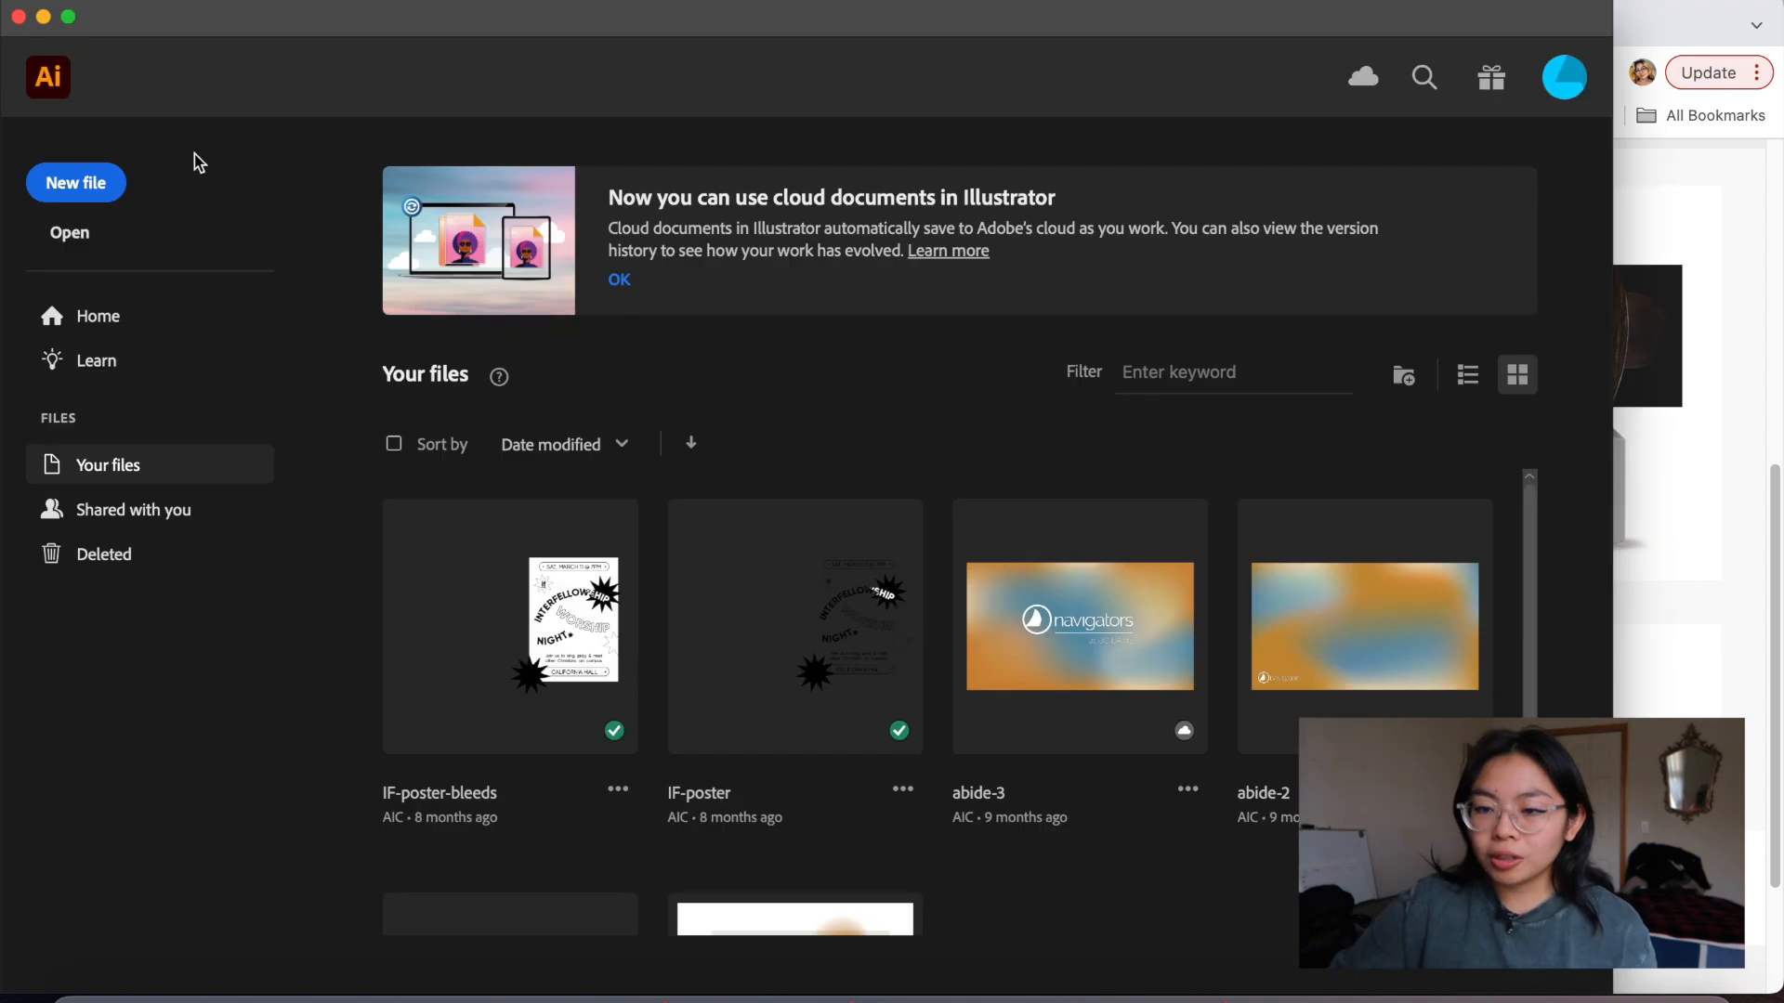
Step: Return from the Illustrator home screen to the Chrome tab with the brief
left_click(74, 182)
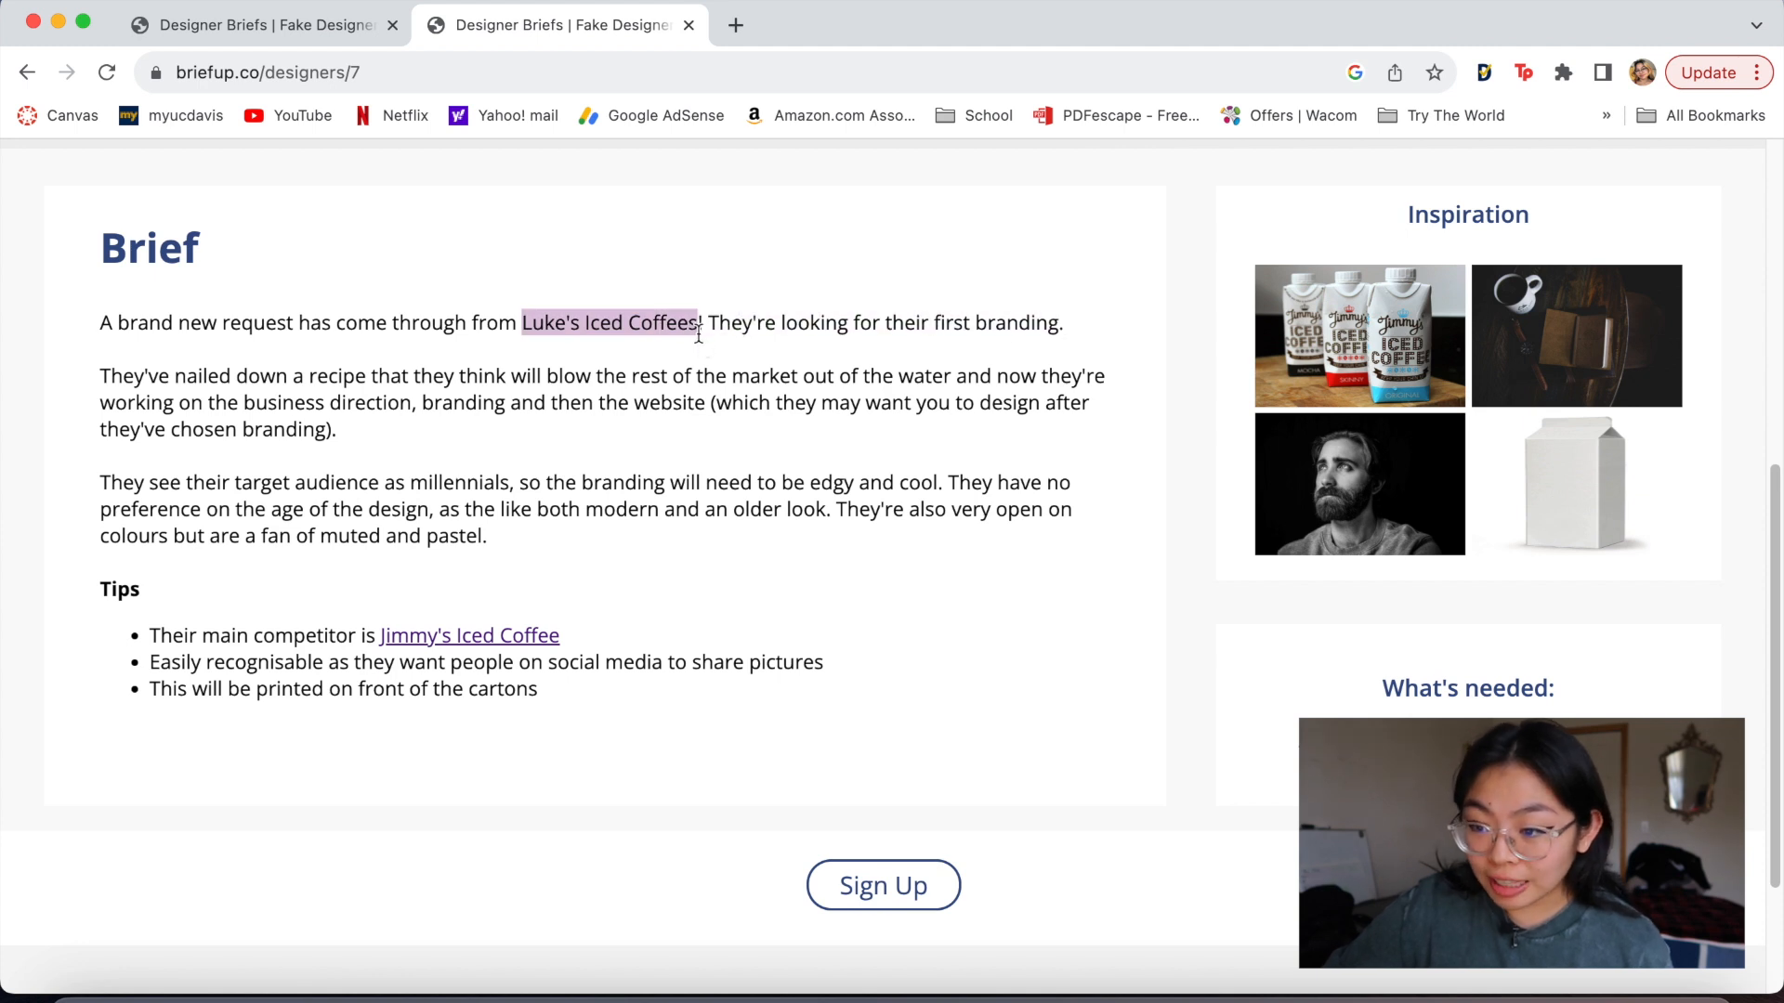
Step: Clear the marked text and highlight the word 'millennials' in the brief
left_click(408, 483)
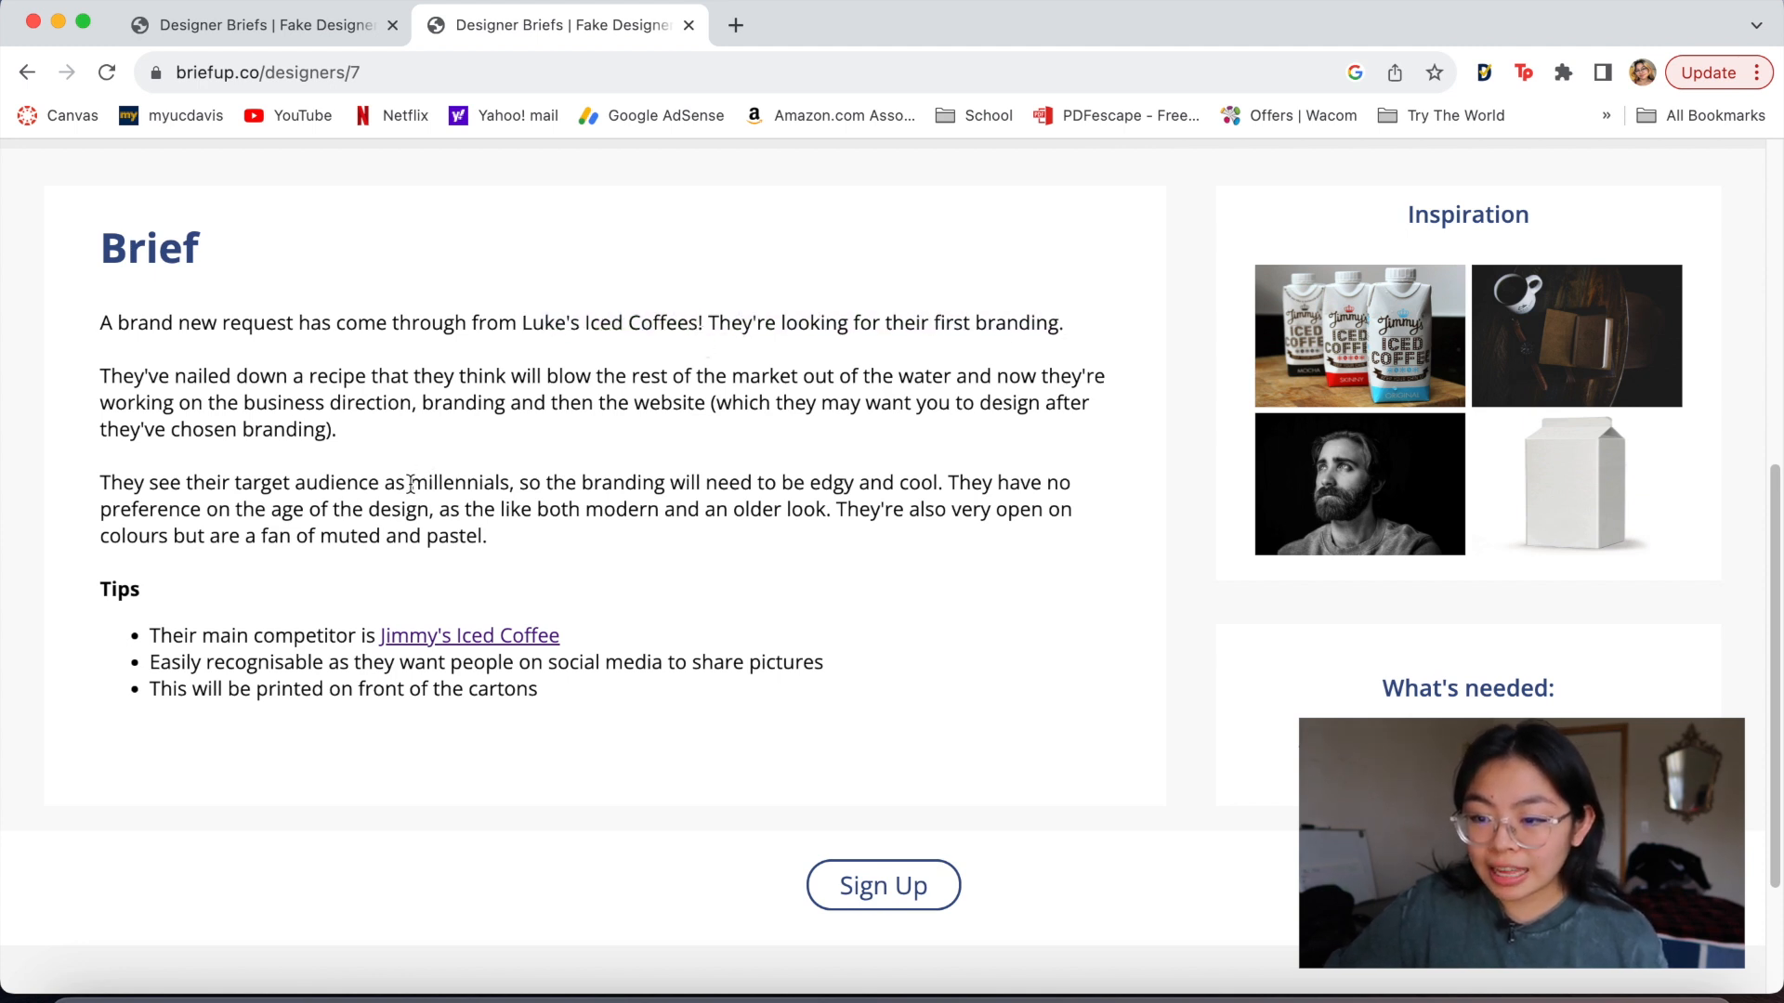
double_click(461, 483)
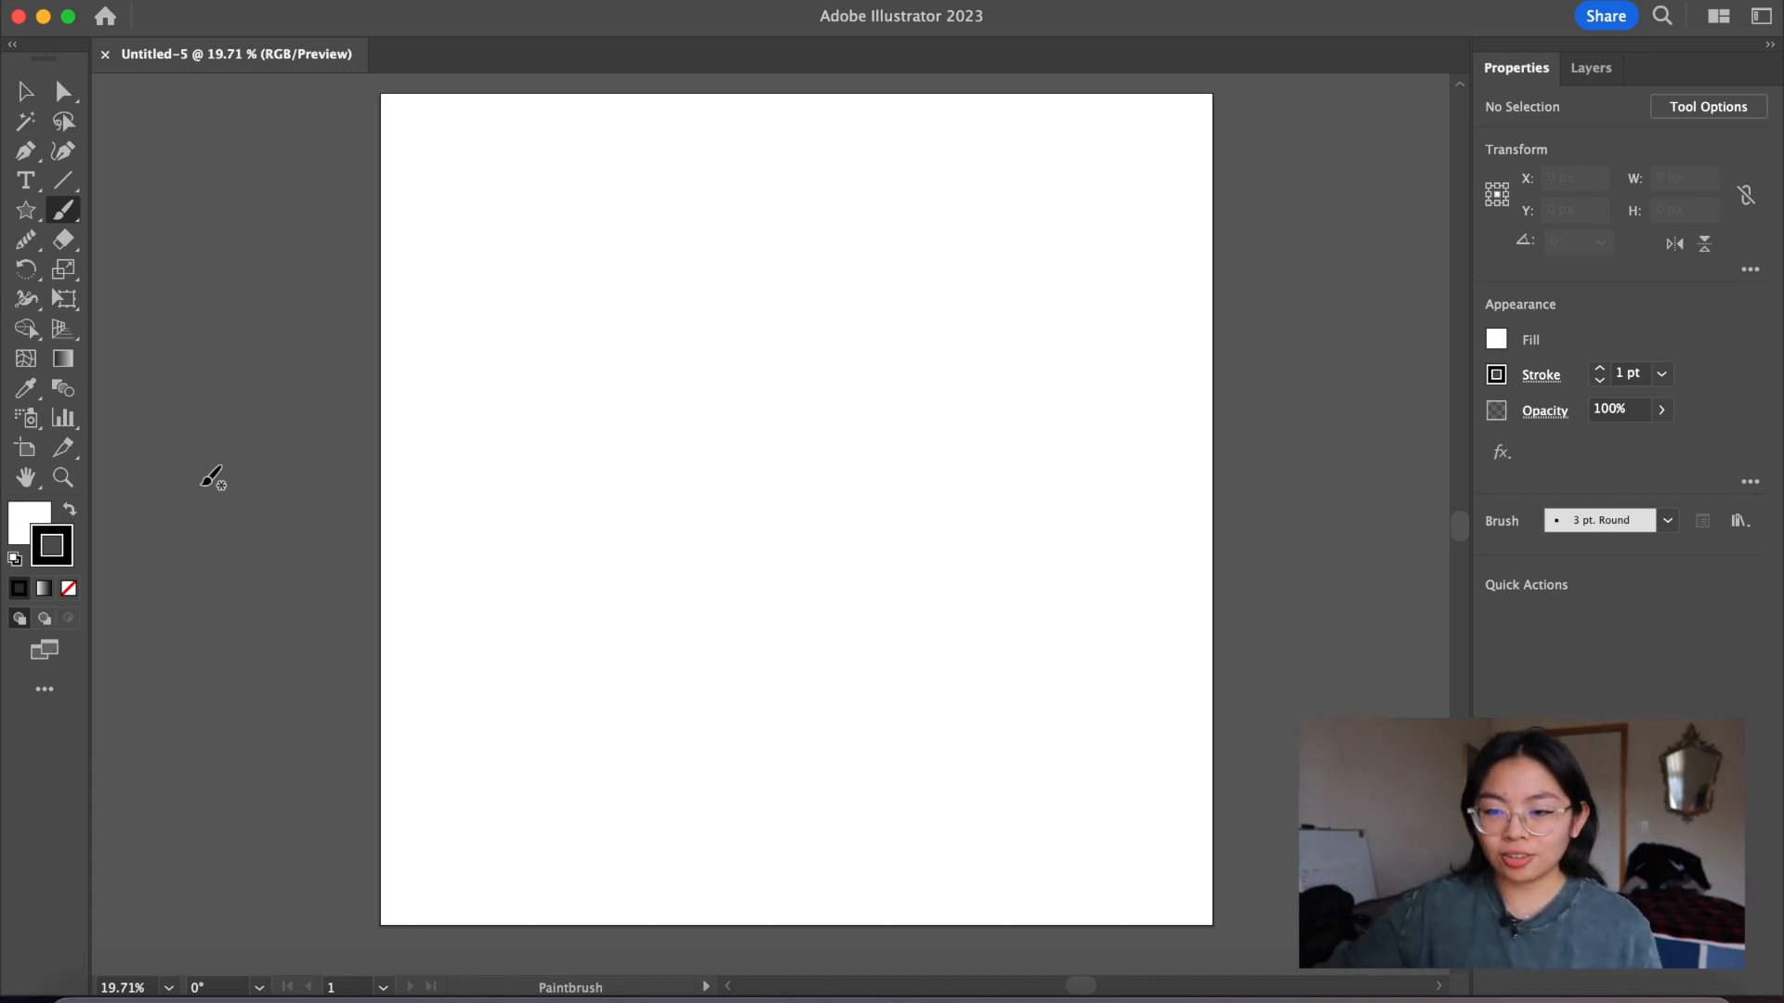
mouse_move(595, 392)
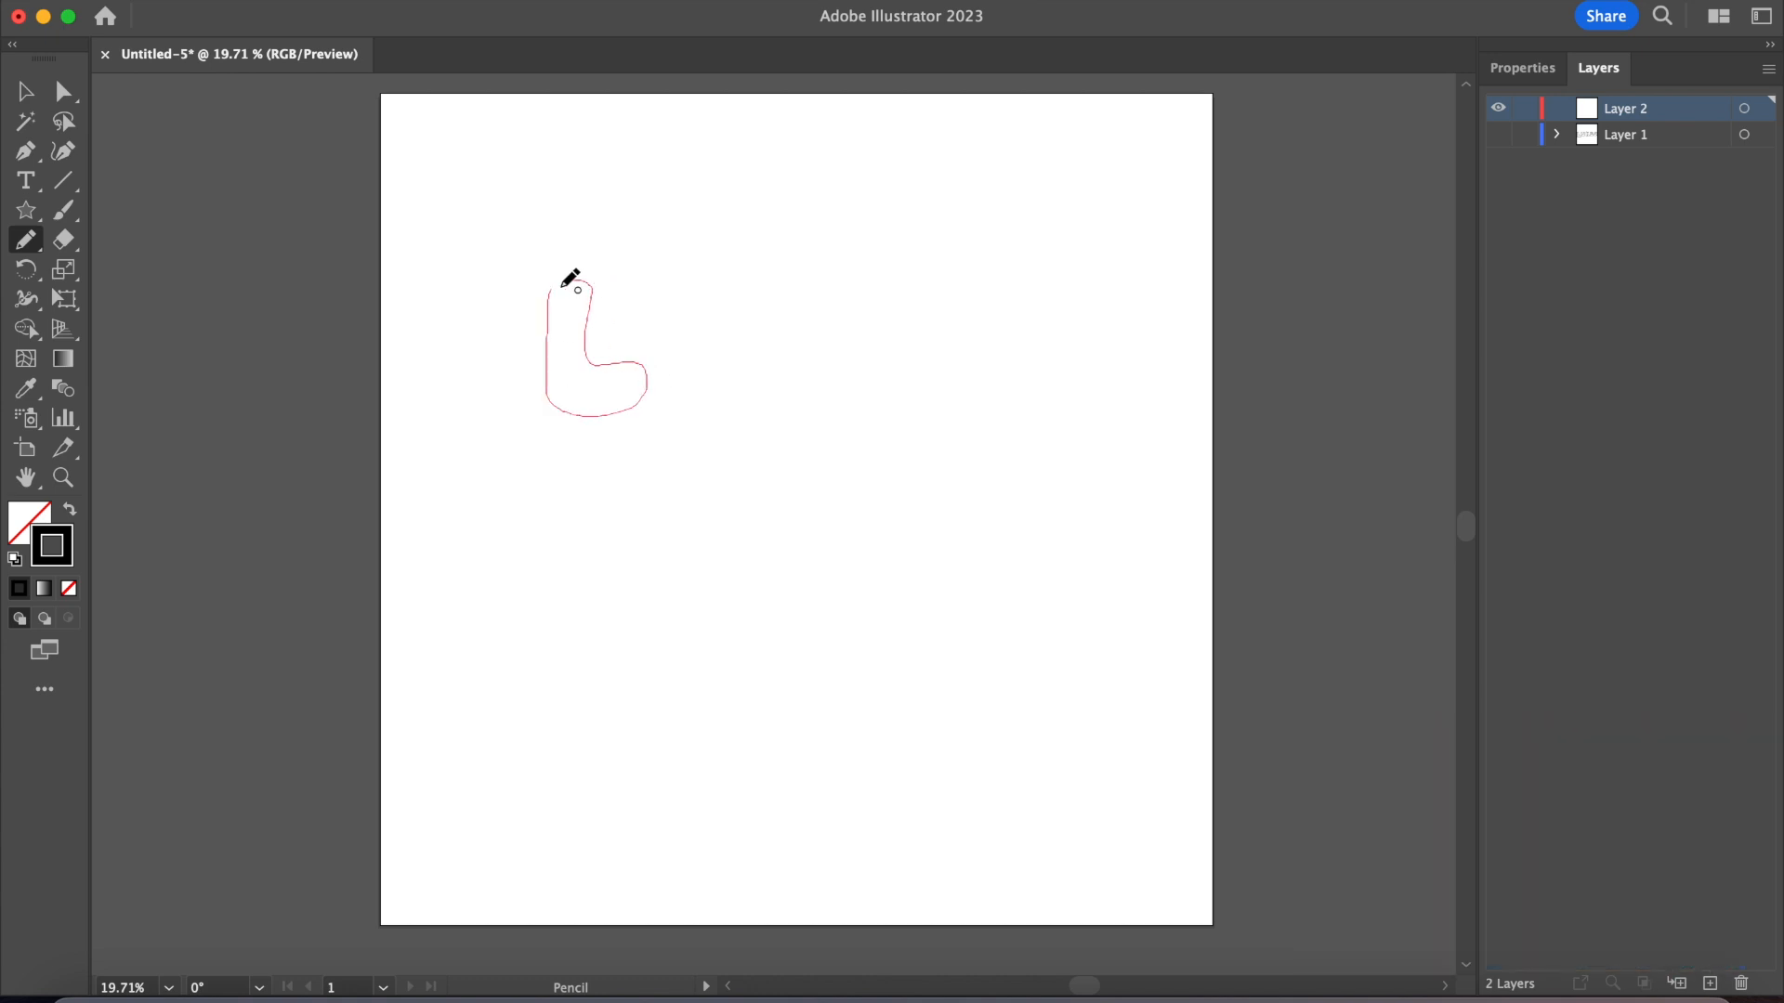
Step: Draw bubbly outlines for U, K, the apostrophe-S of LUKE'S and the O of COFFEE with the Pencil
left_click_drag(654, 295, 734, 398)
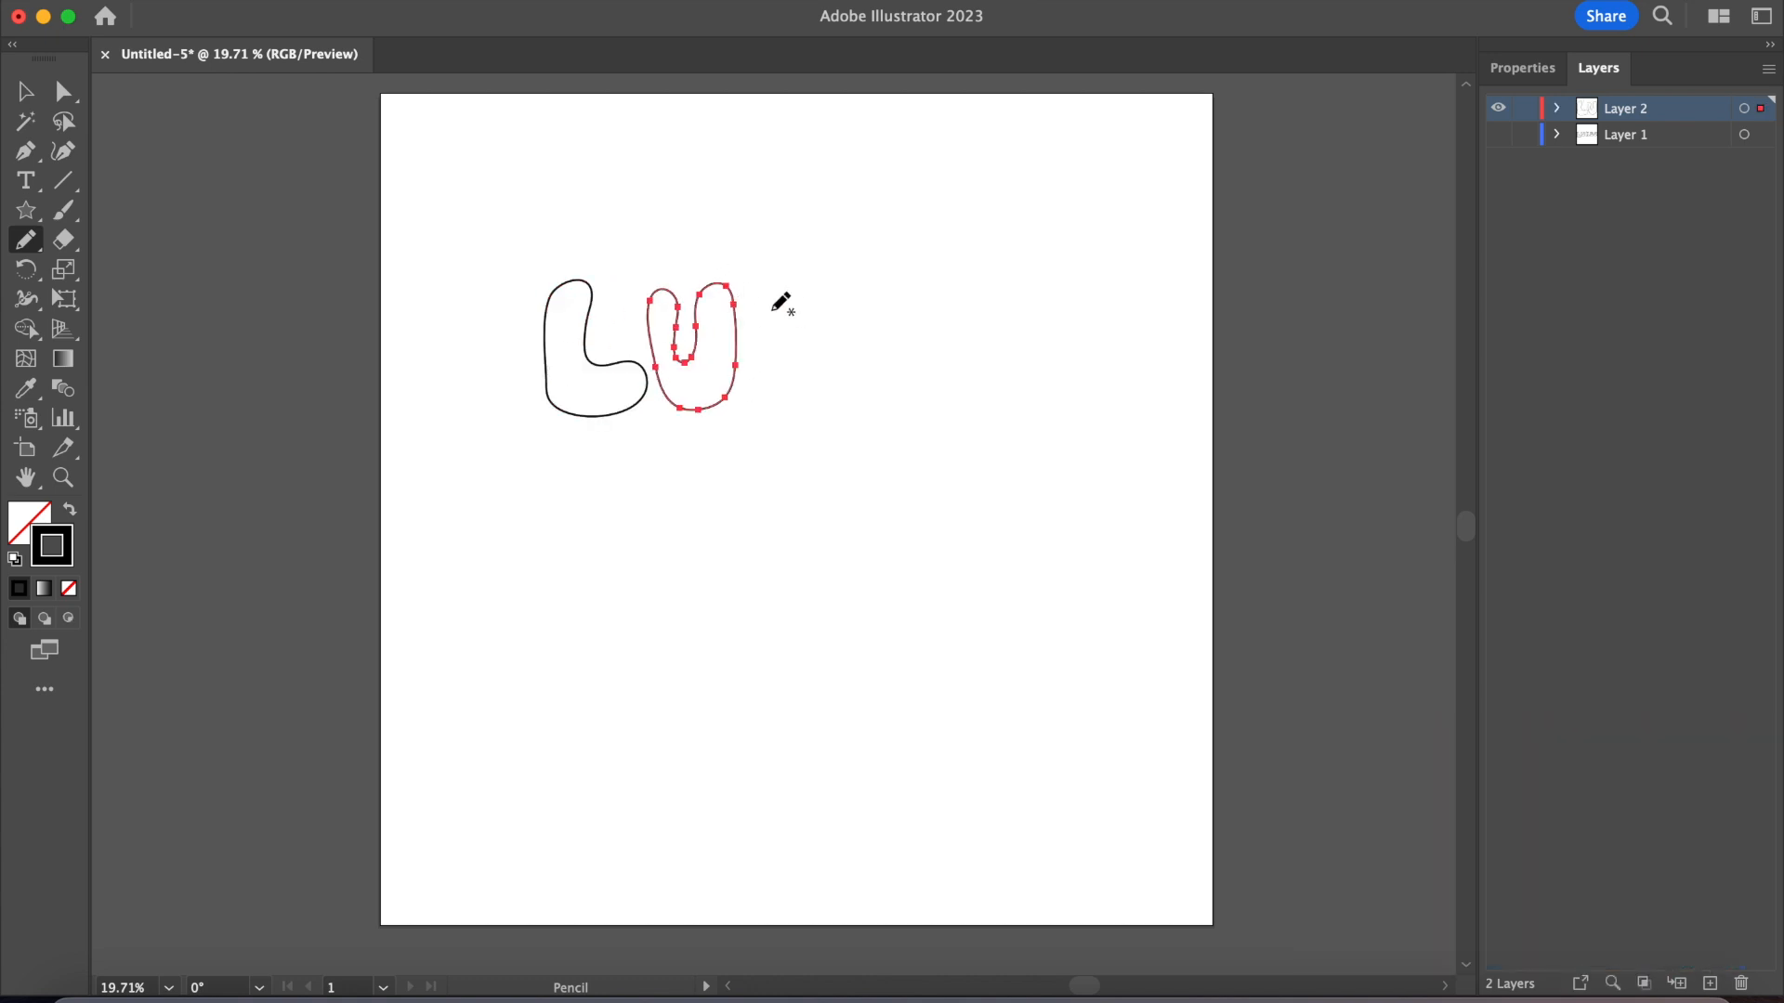
left_click_drag(751, 290, 797, 392)
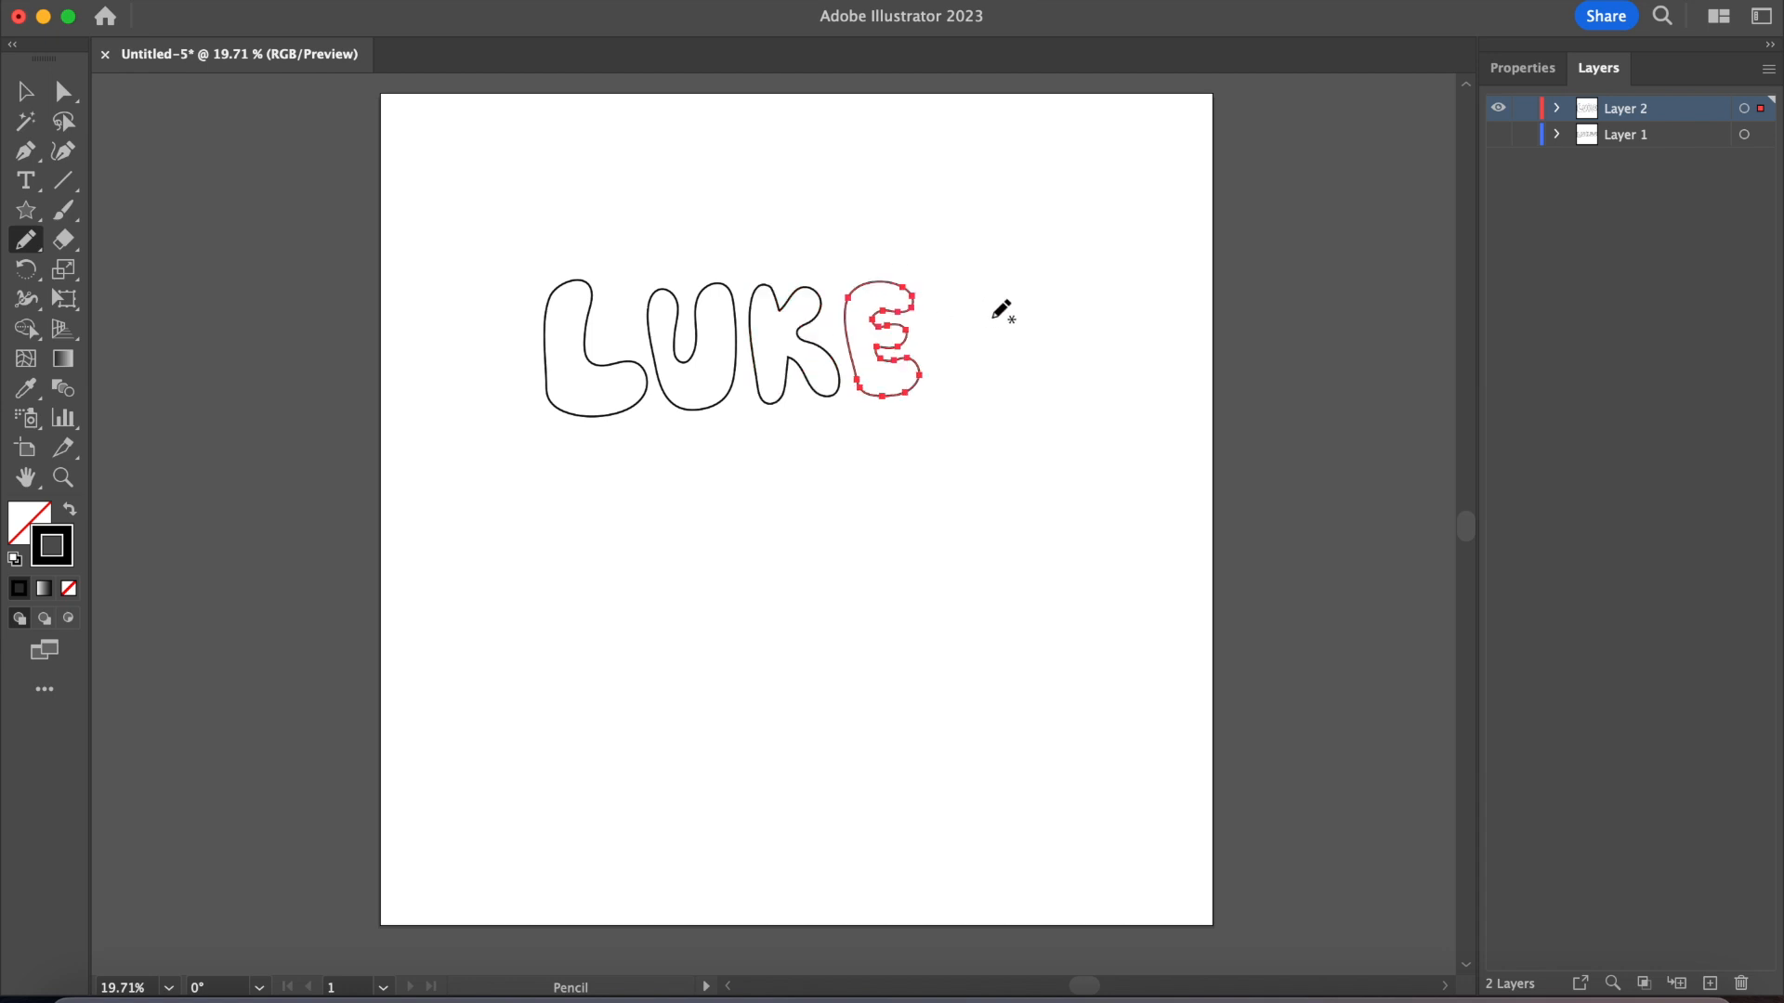
left_click_drag(980, 318, 990, 353)
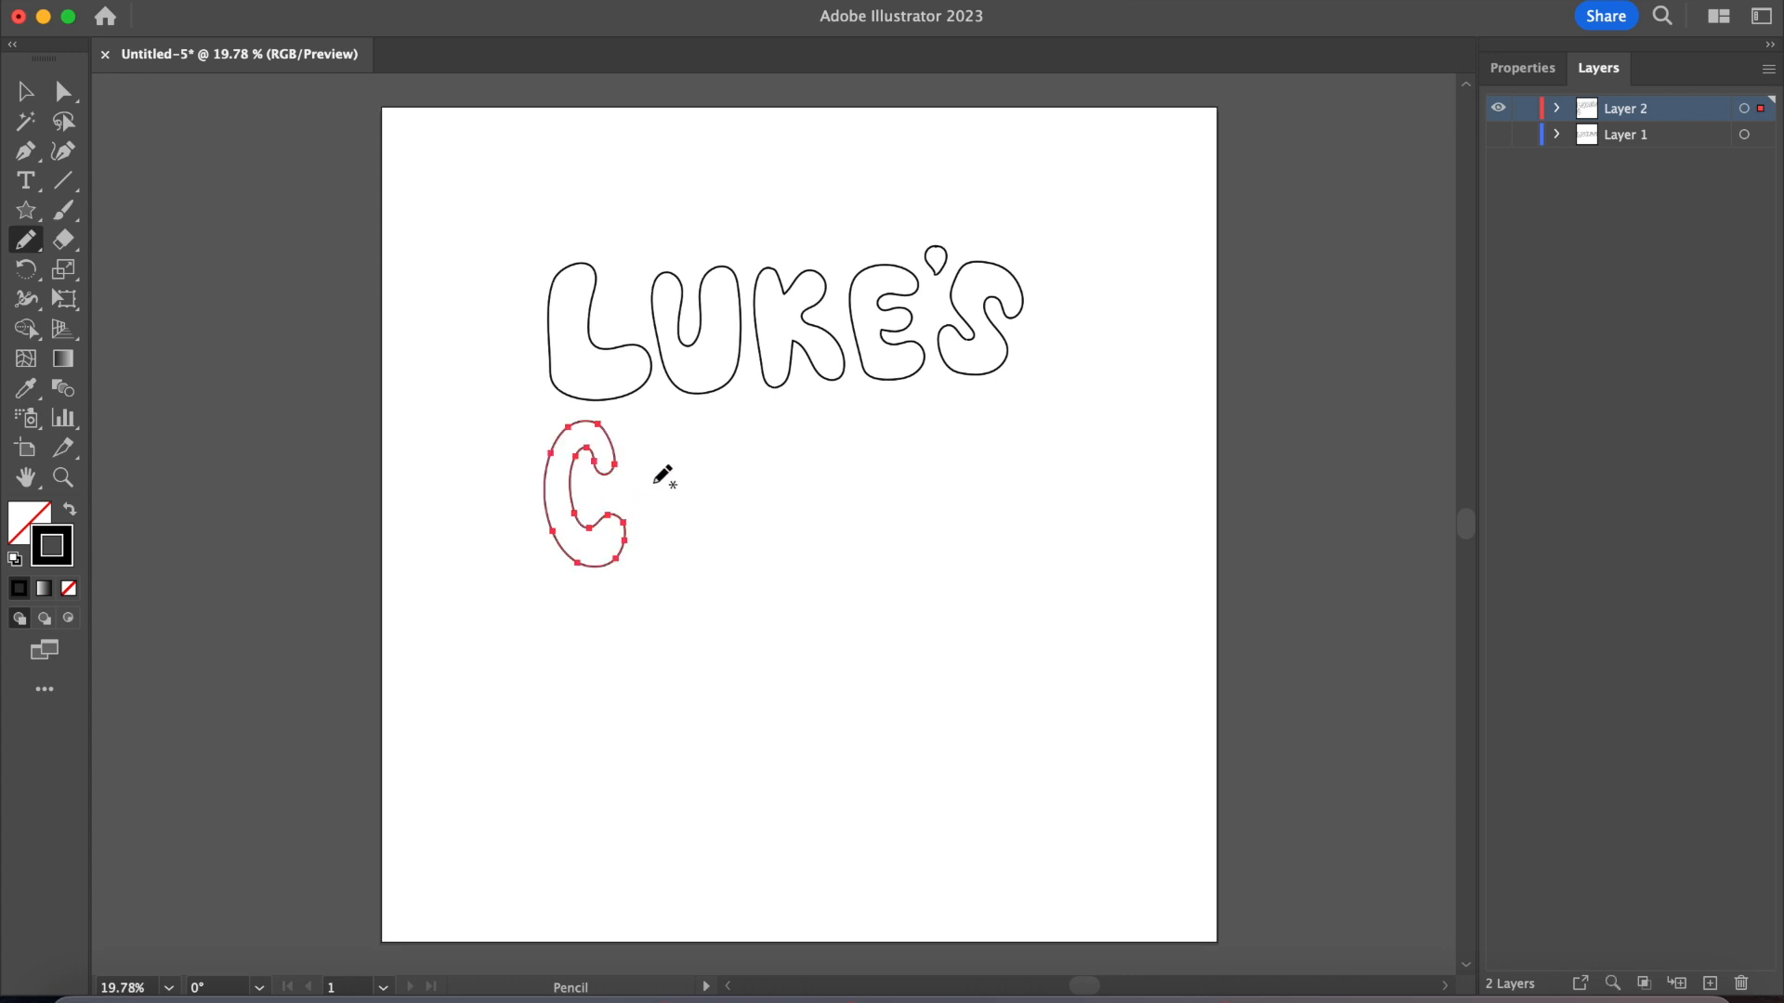
left_click_drag(671, 455, 671, 524)
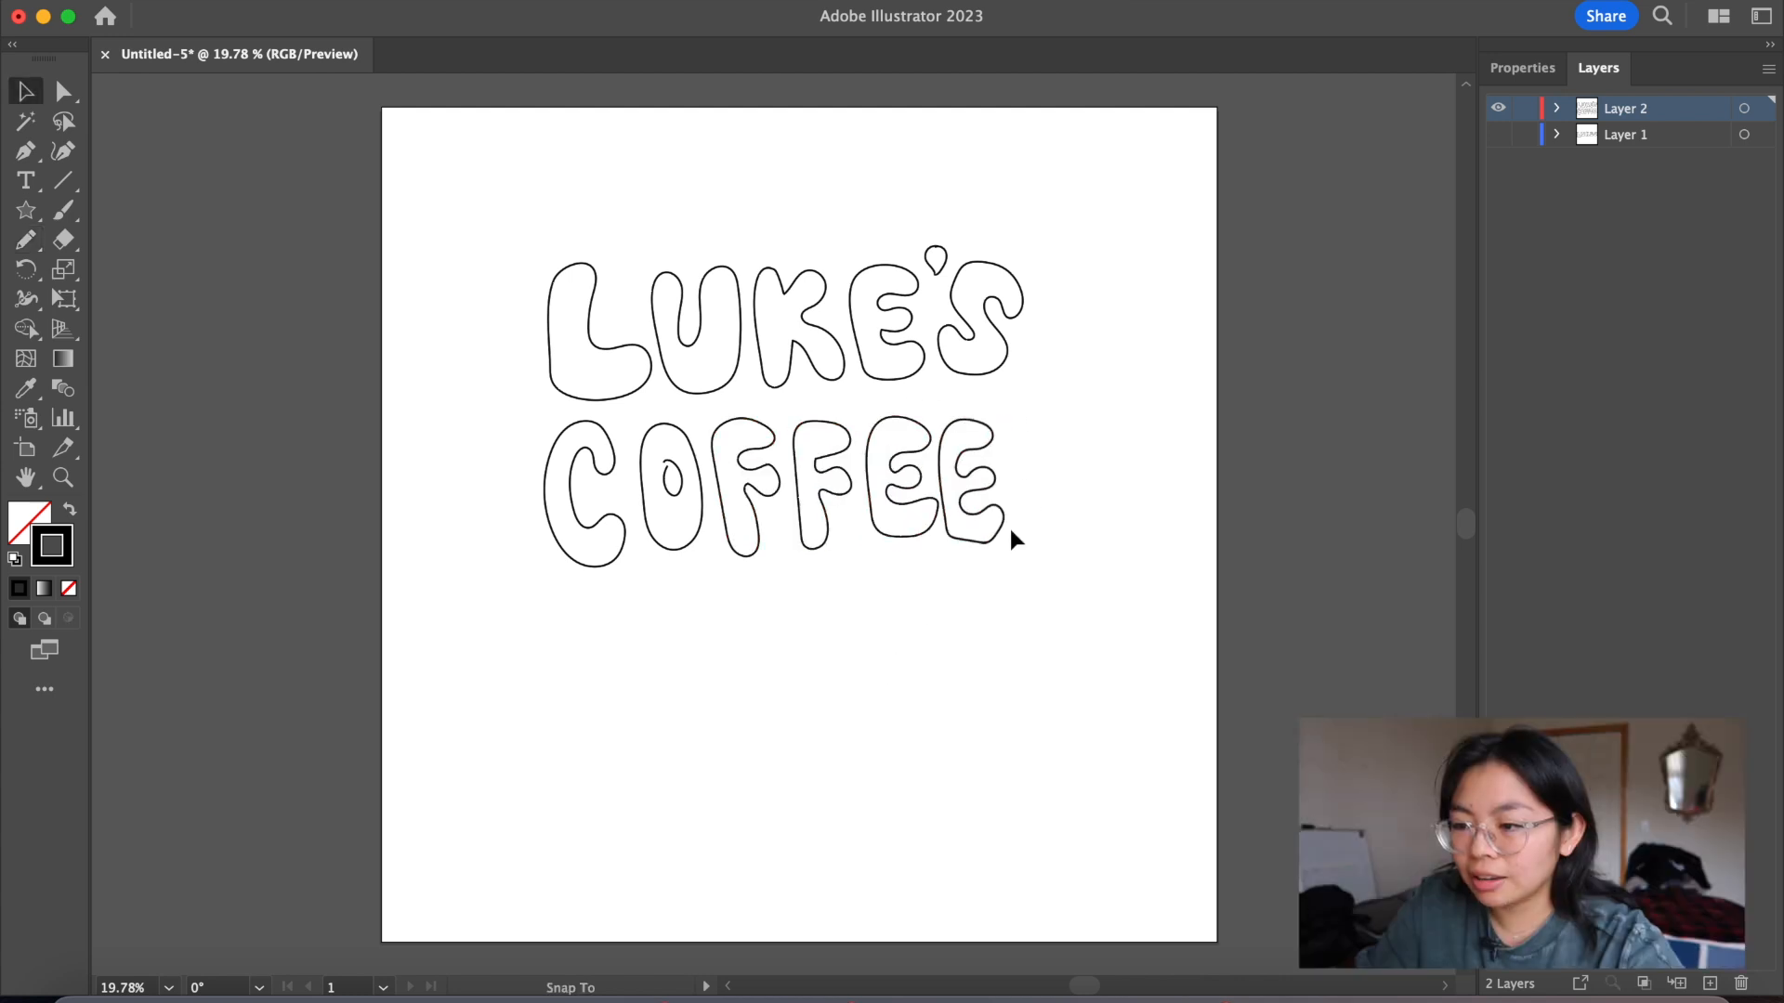
Step: Draw the inner hole of the O and zoom back out to view the whole artboard
left_click(981, 474)
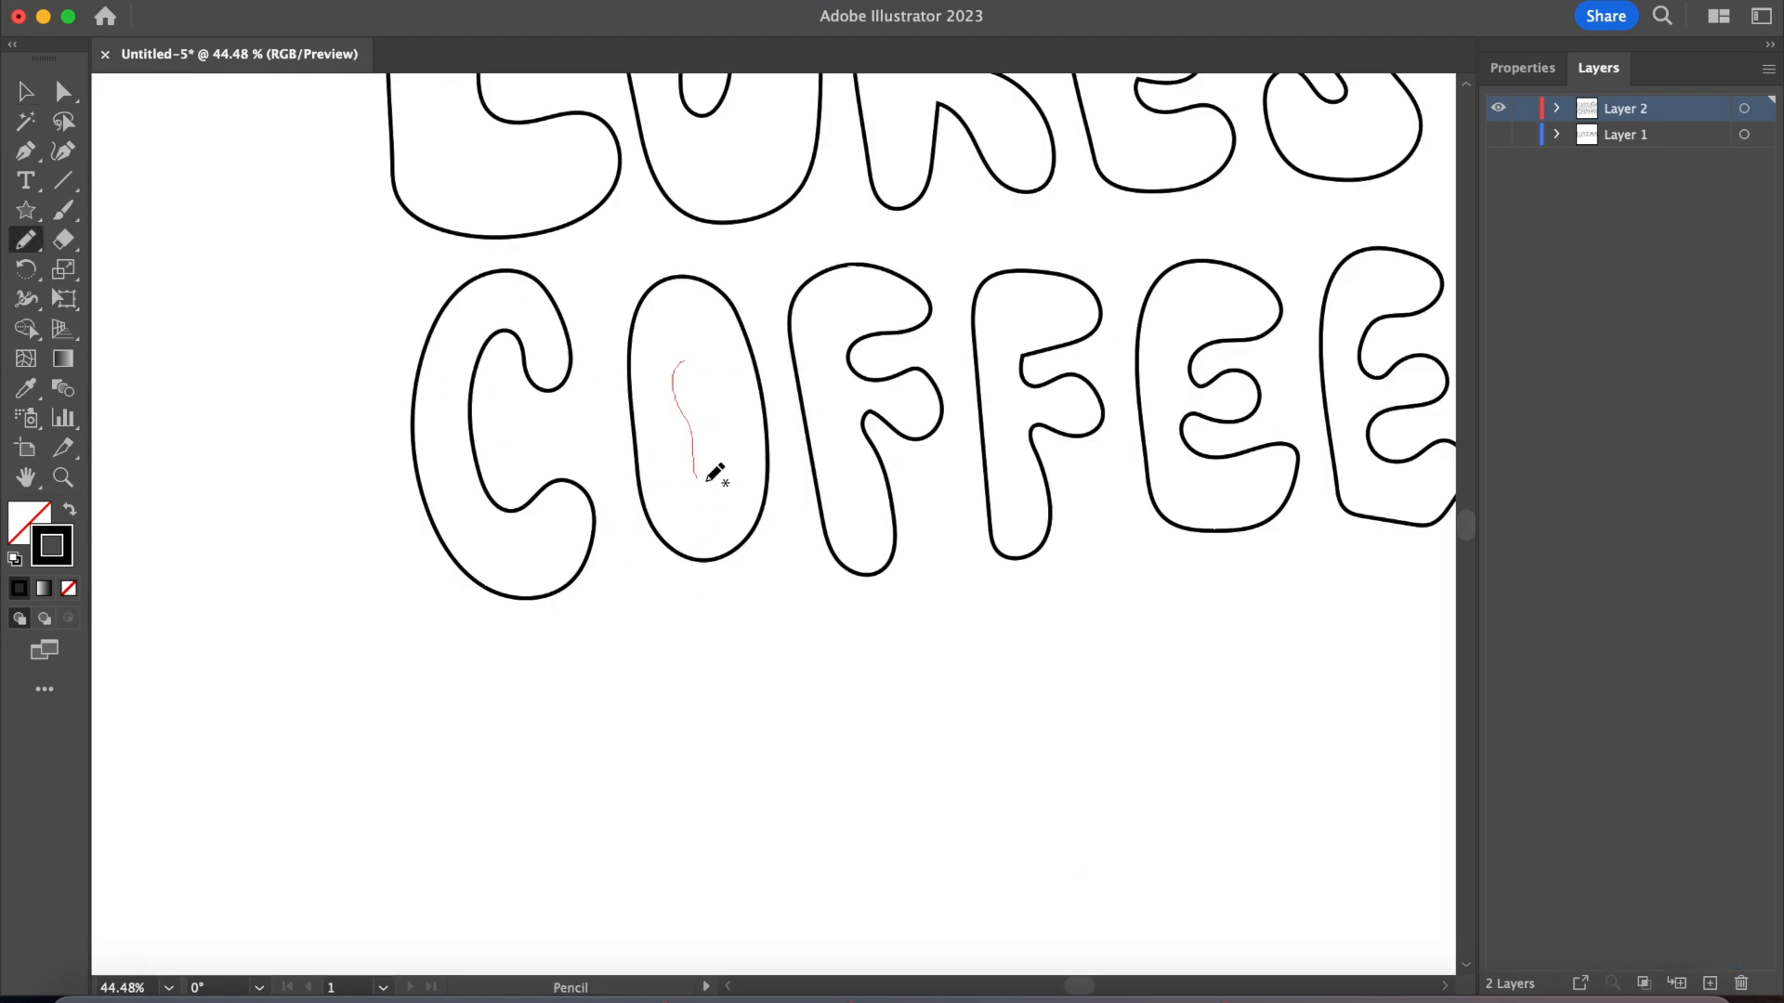
key("cmd+-")
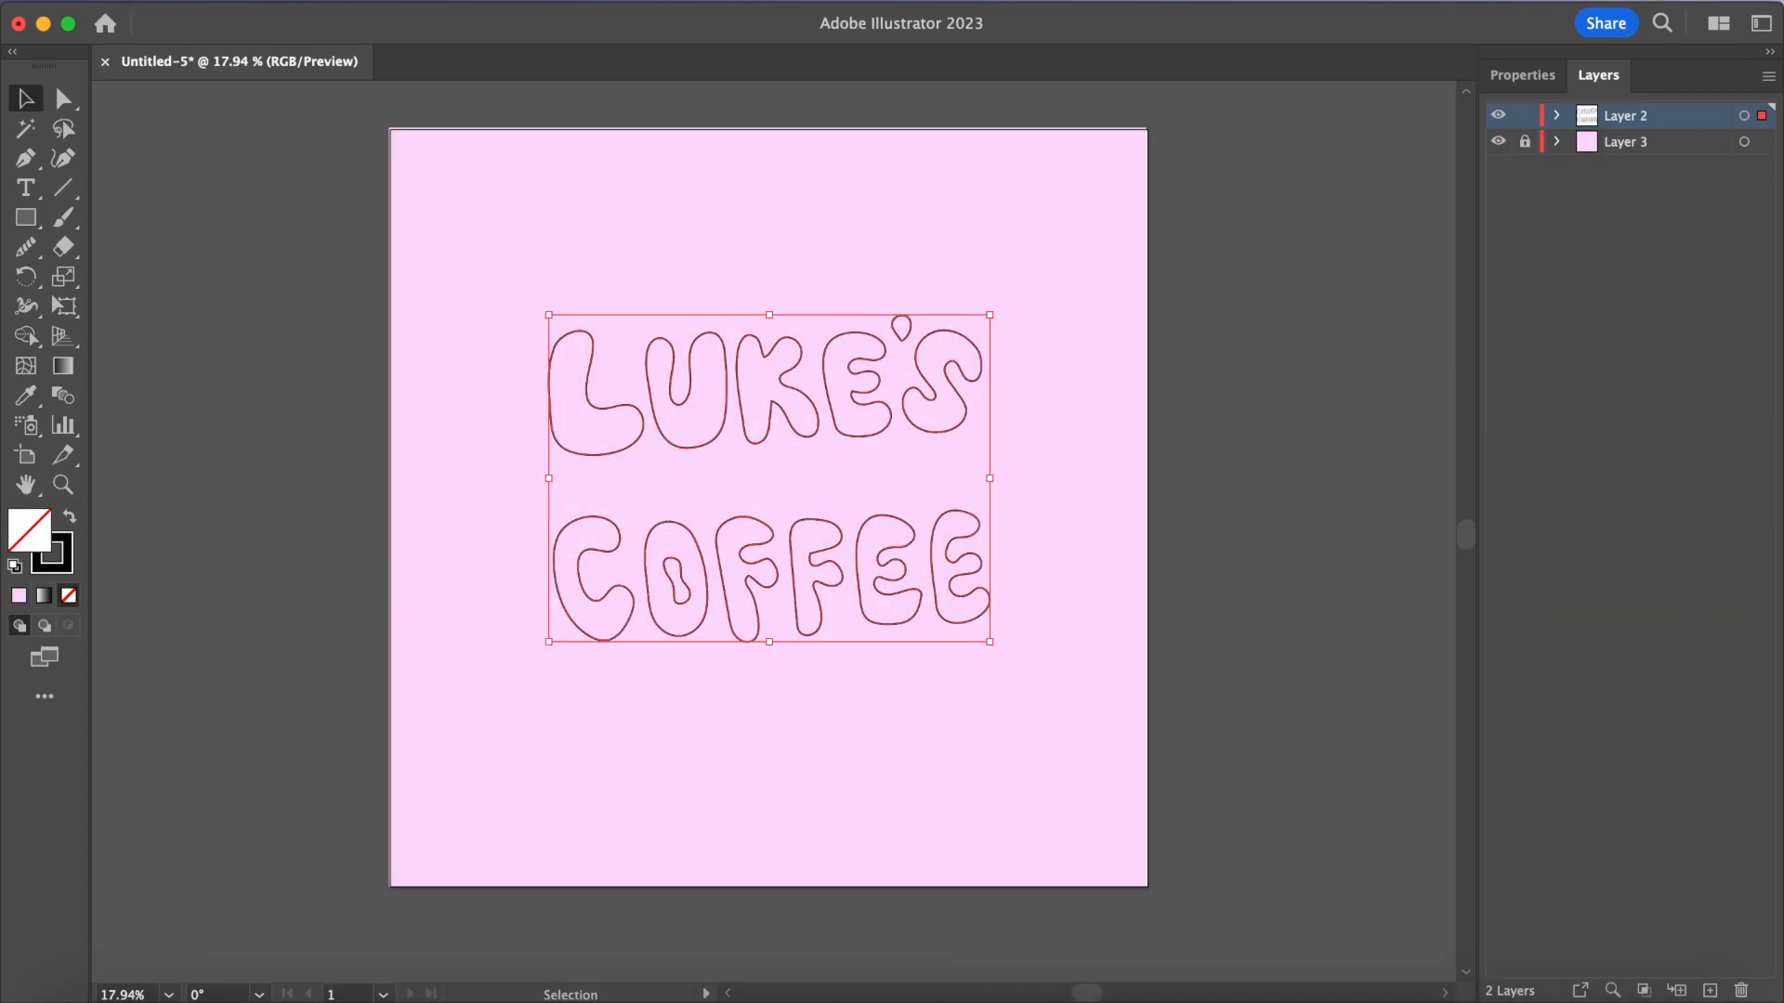
Step: With the Live Paint Bucket, pick a paler green fill and paint the next letter with it
left_click(24, 334)
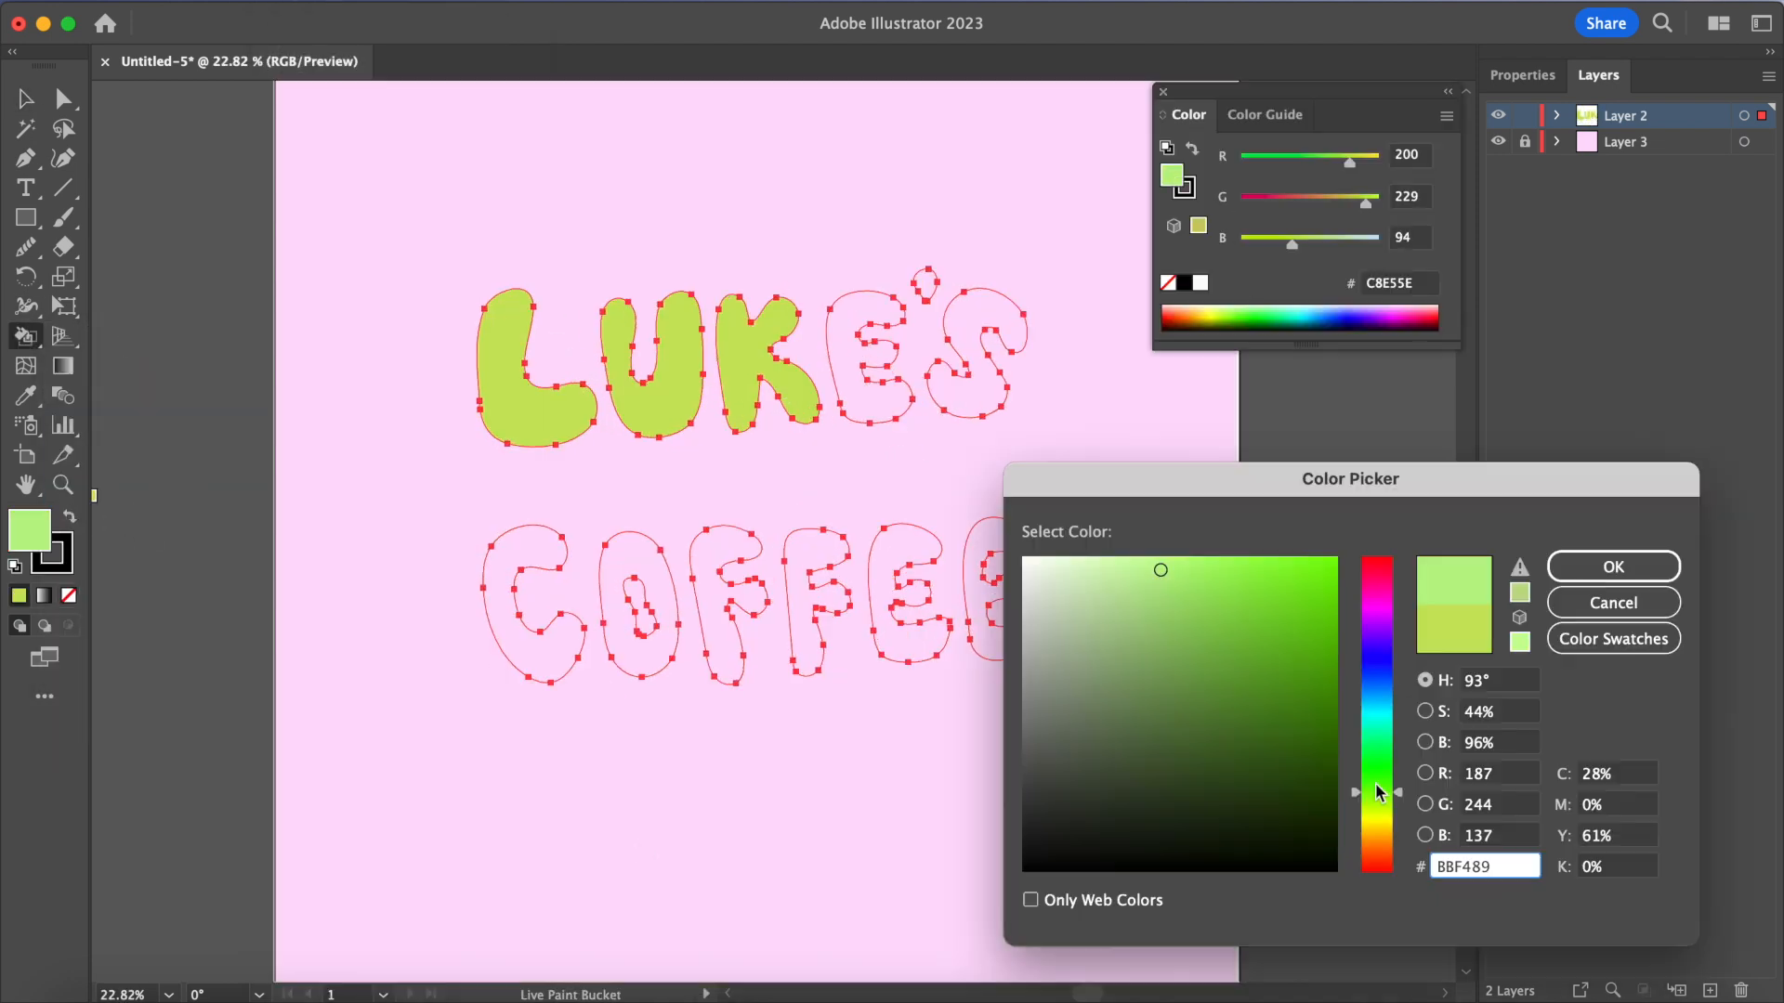
left_click(1089, 602)
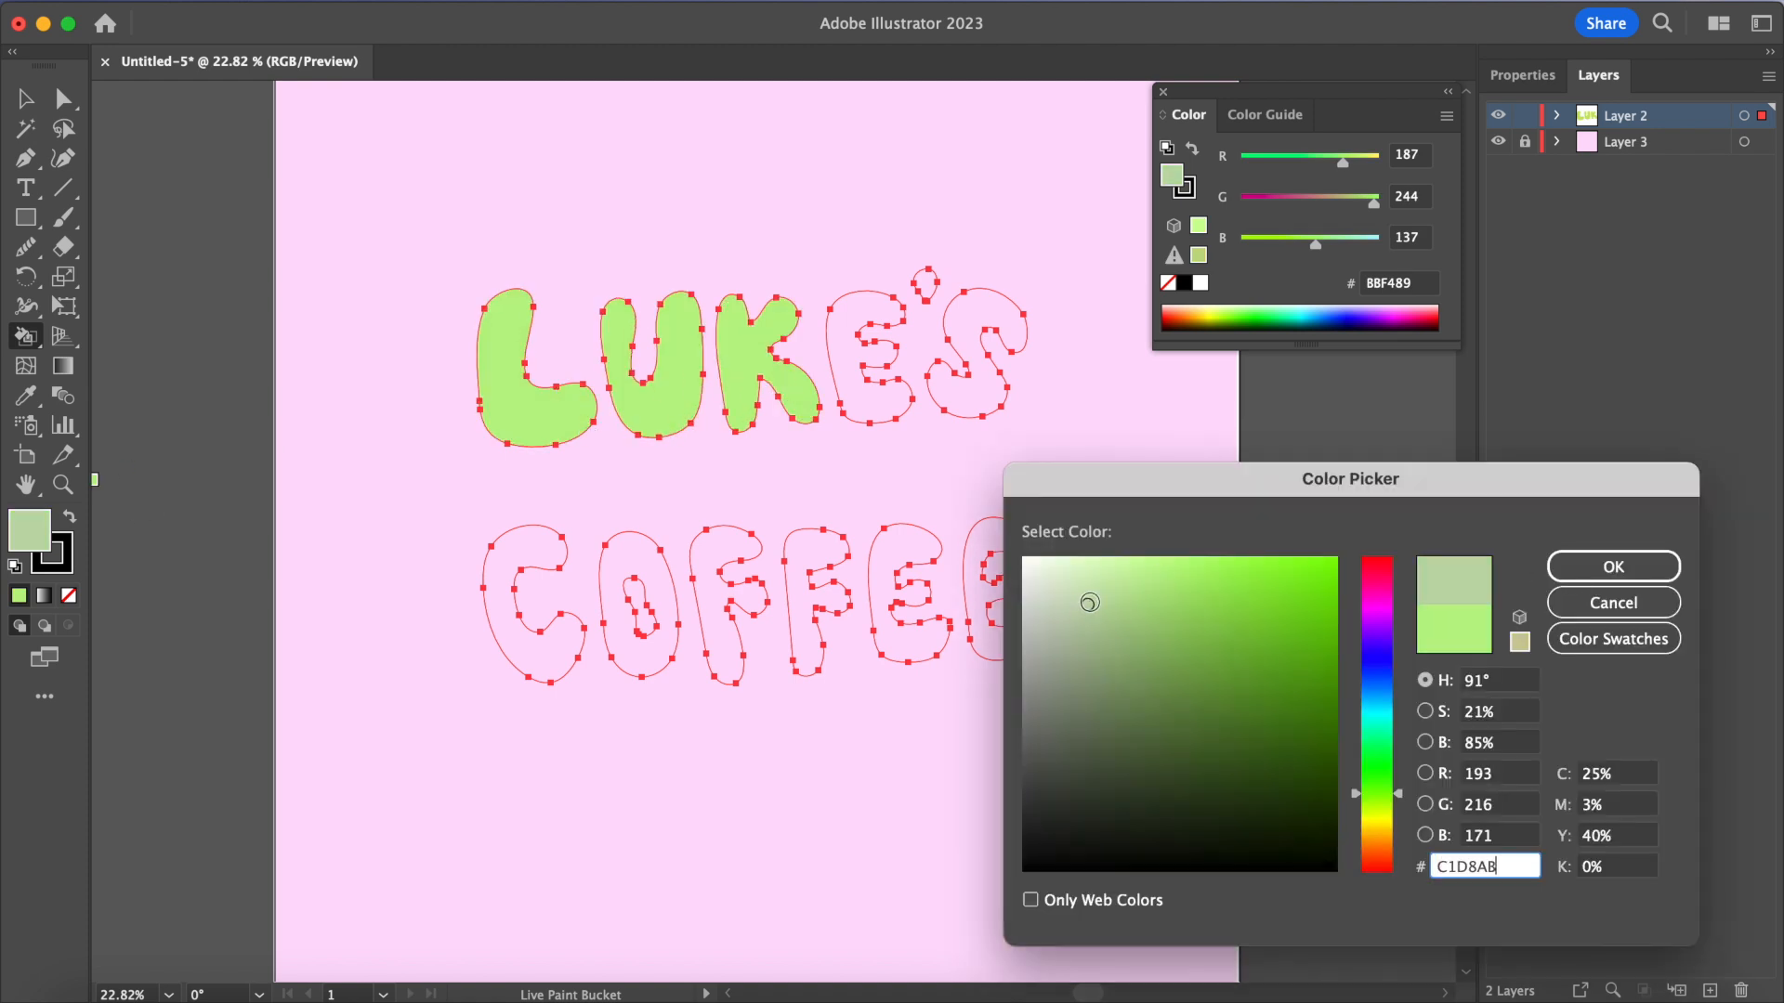
left_click(1611, 567)
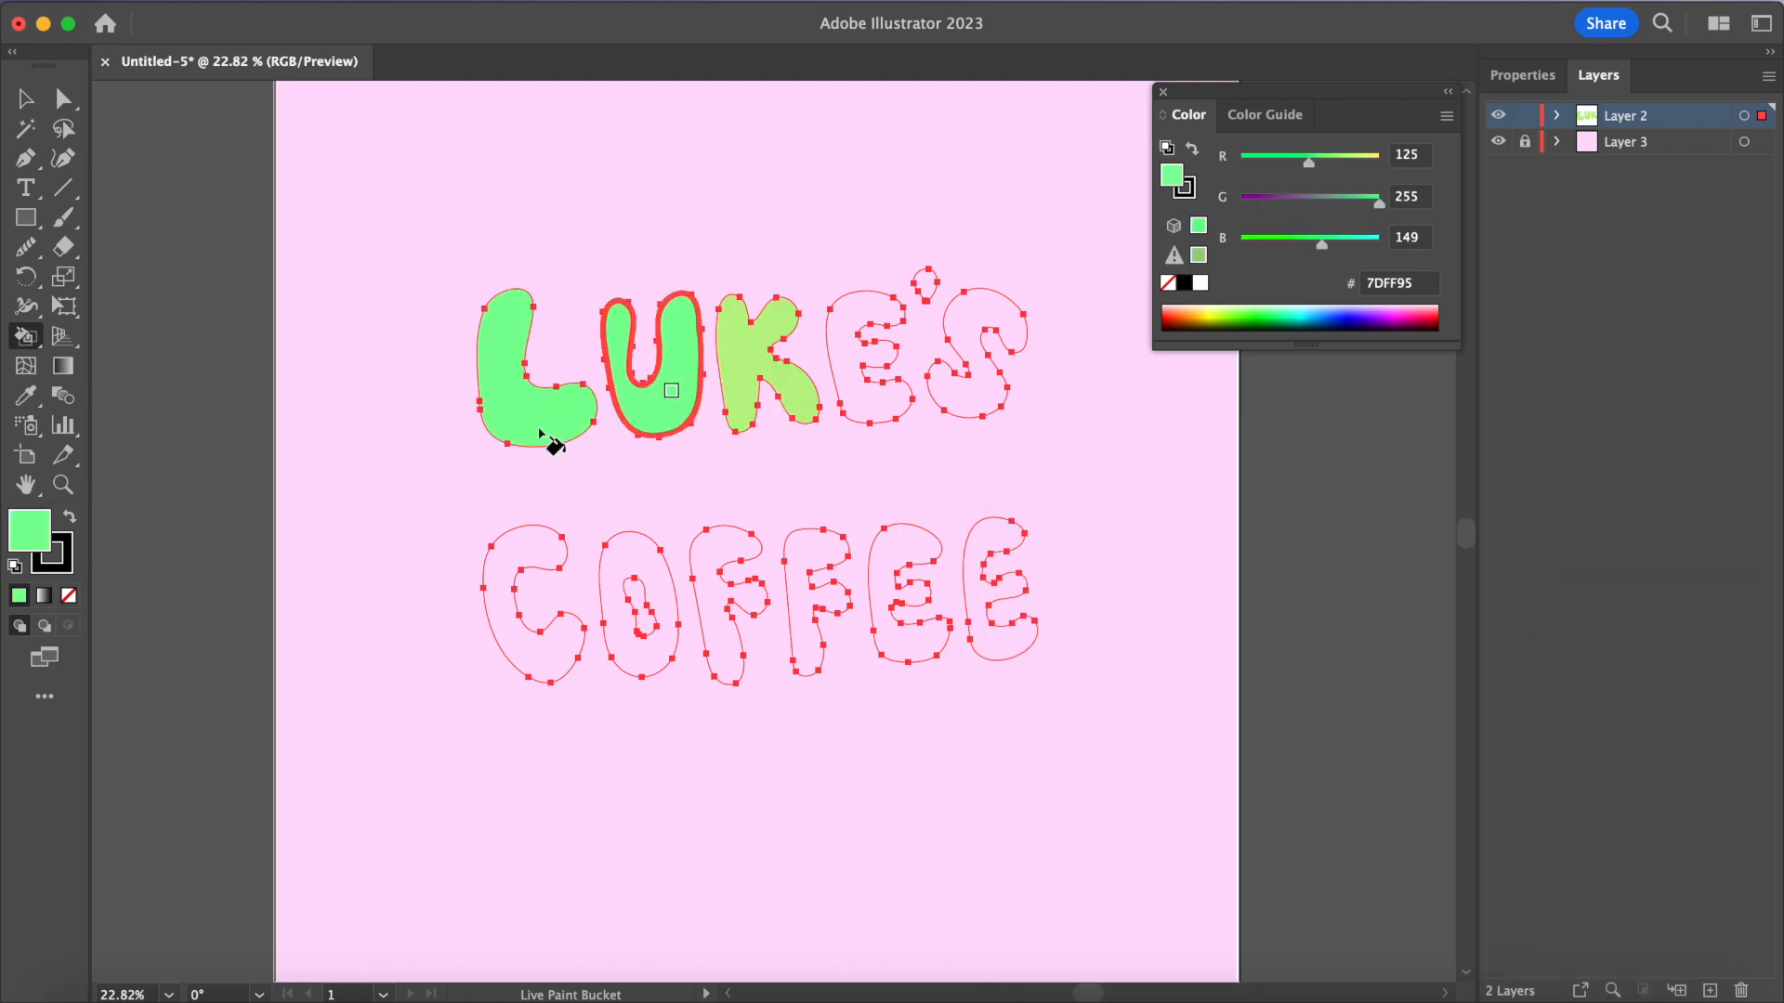
left_click(944, 284)
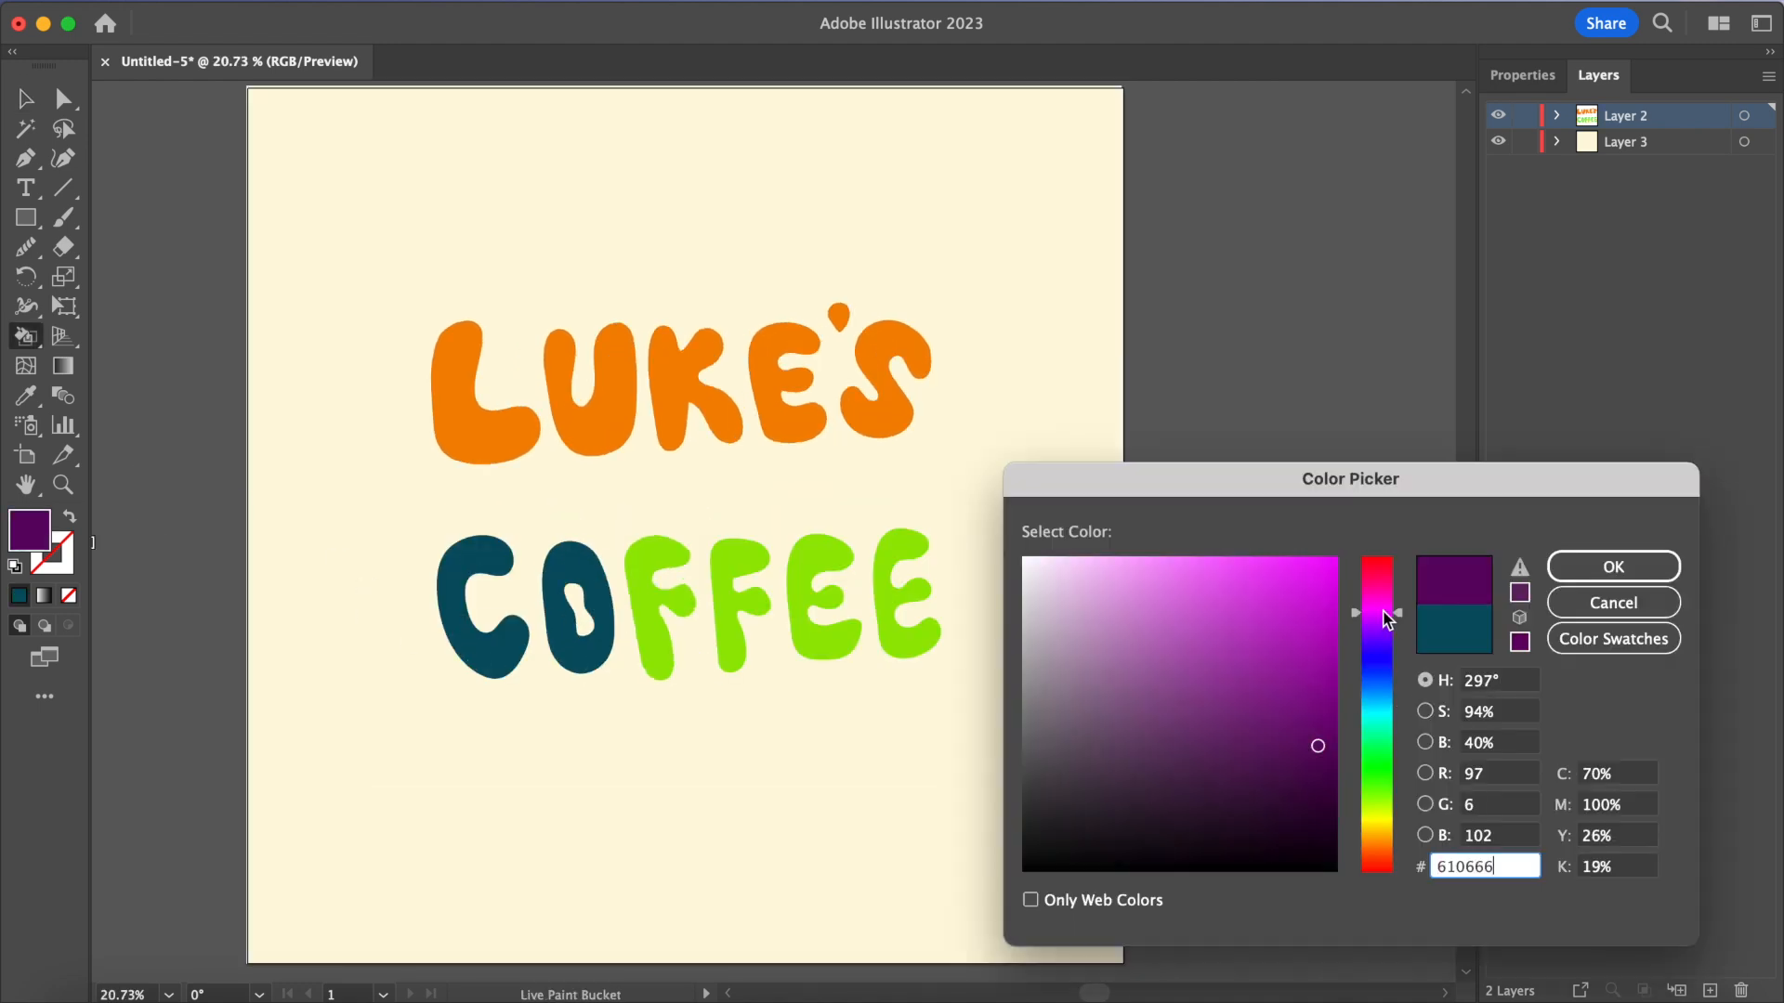
Step: Confirm the purple fill colour for the LUKE'S COFFEE lettering
left_click(1611, 567)
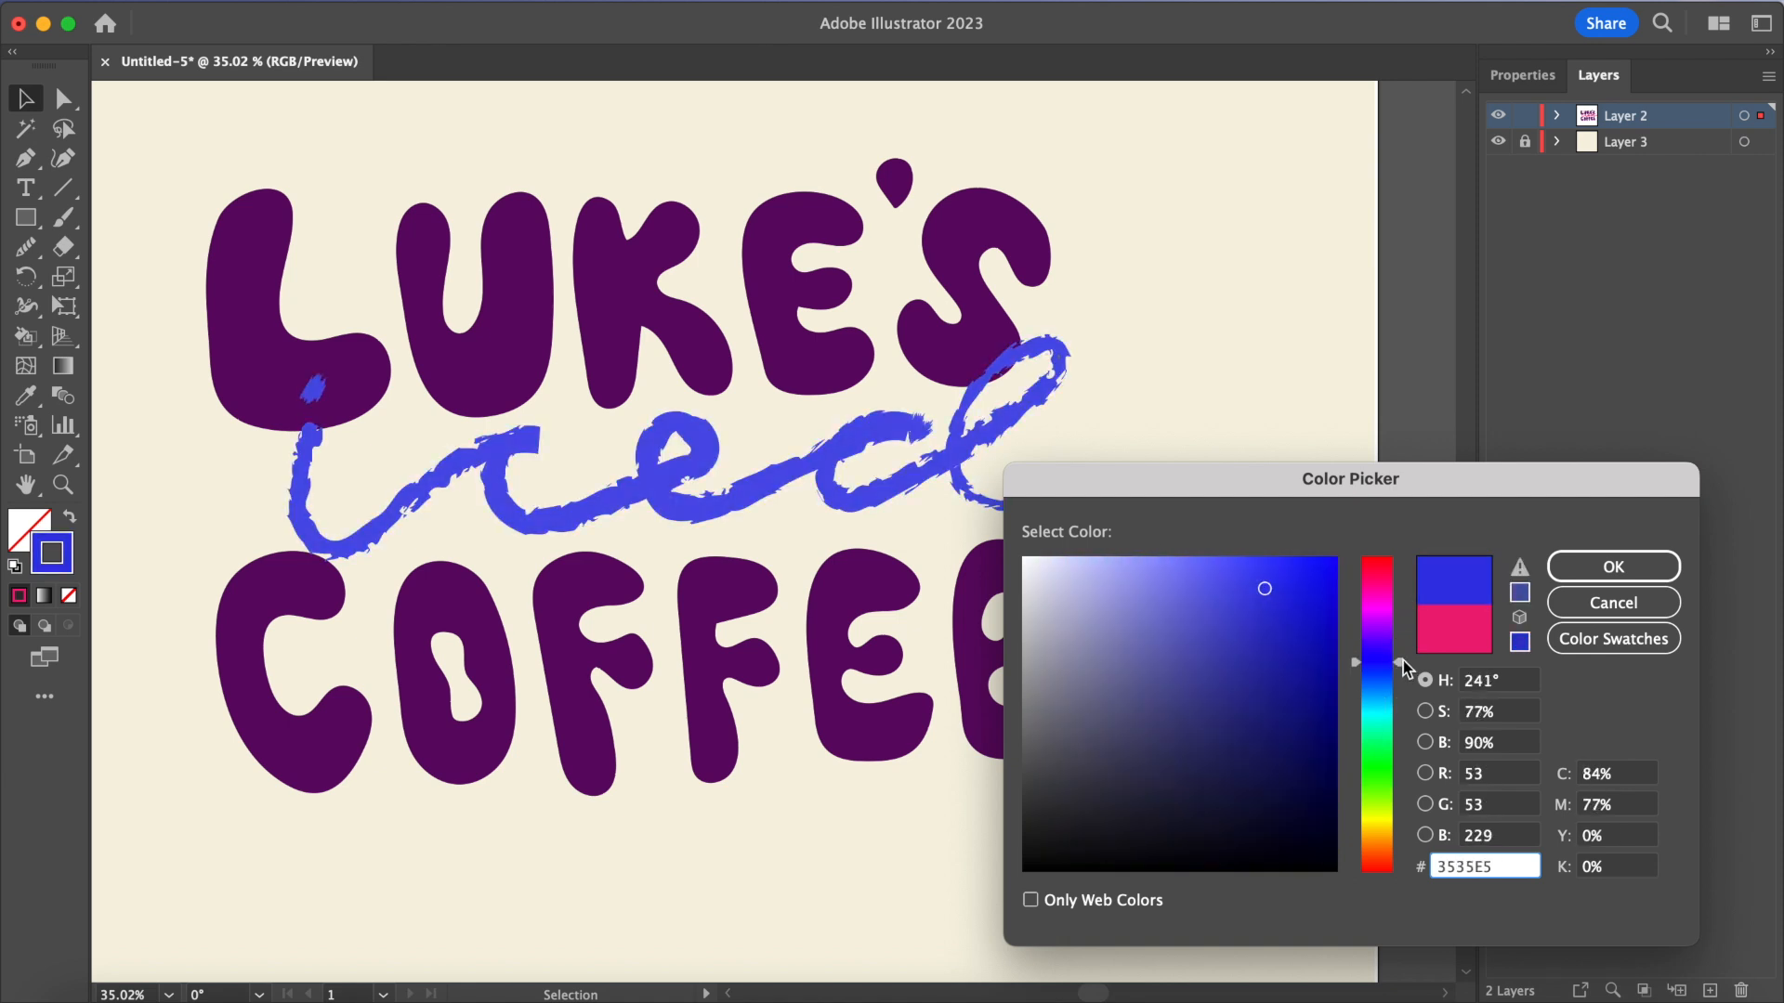
Step: Set the lettering fill to olive #989700 after trying a darker green
left_click(1611, 567)
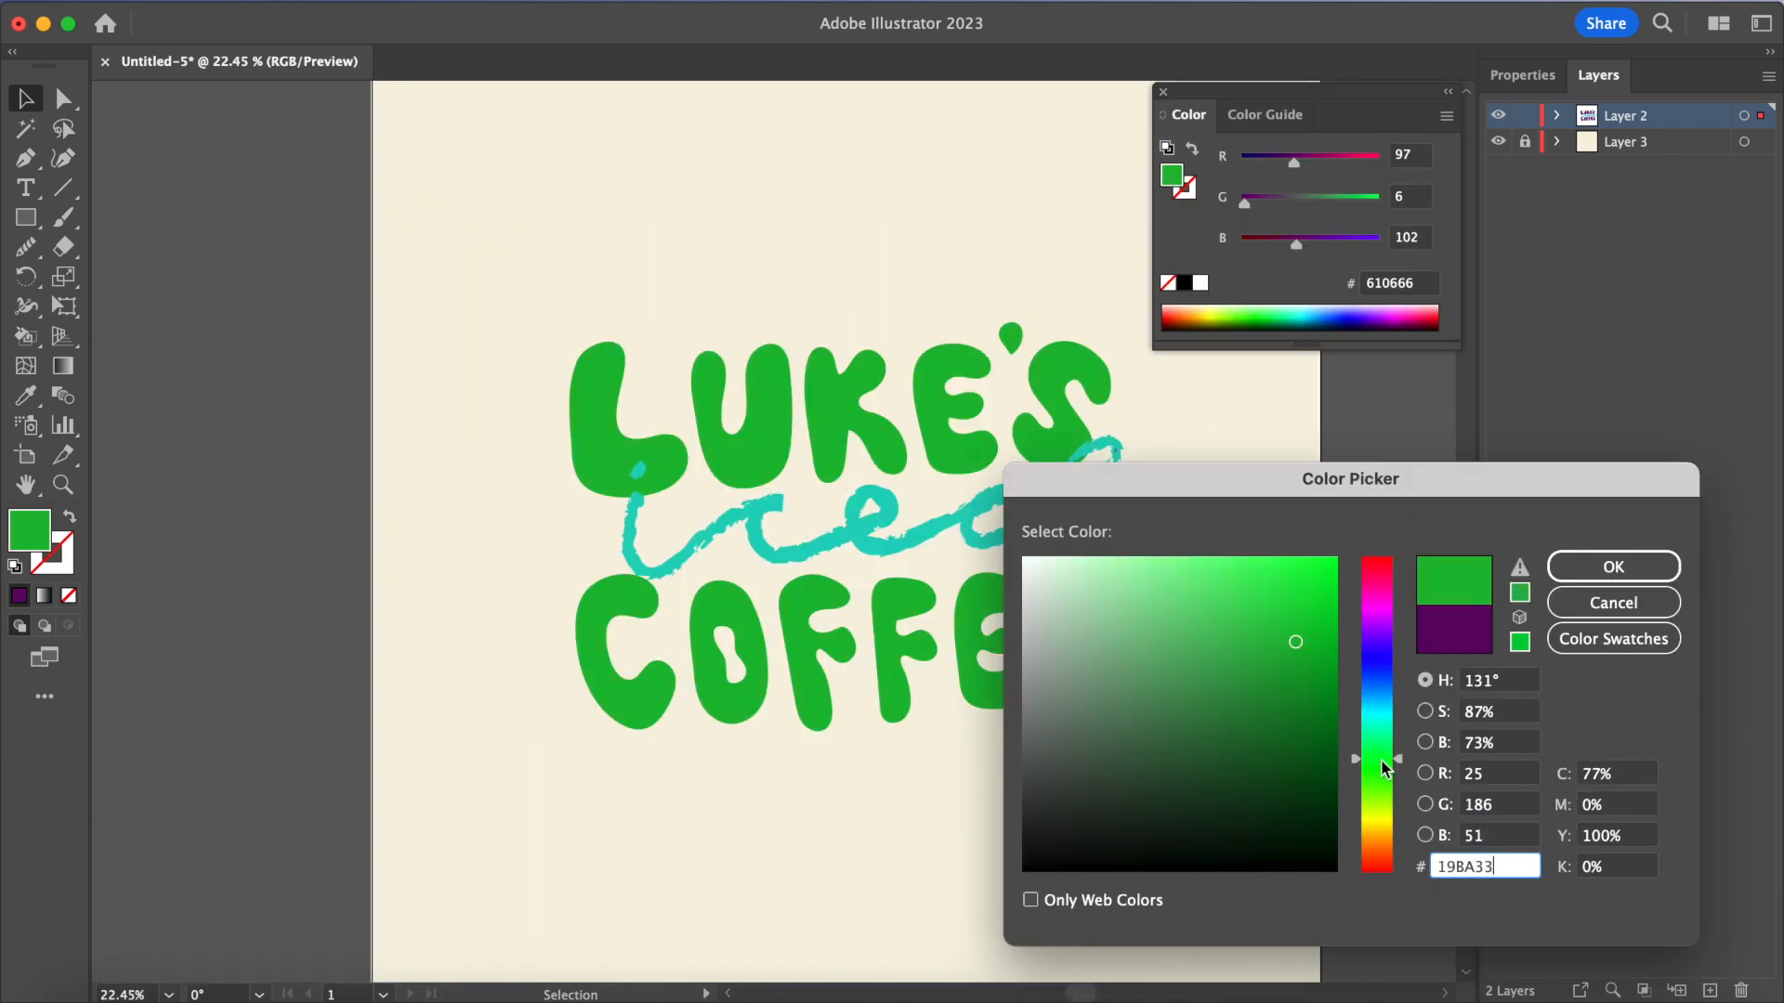
left_click(1375, 591)
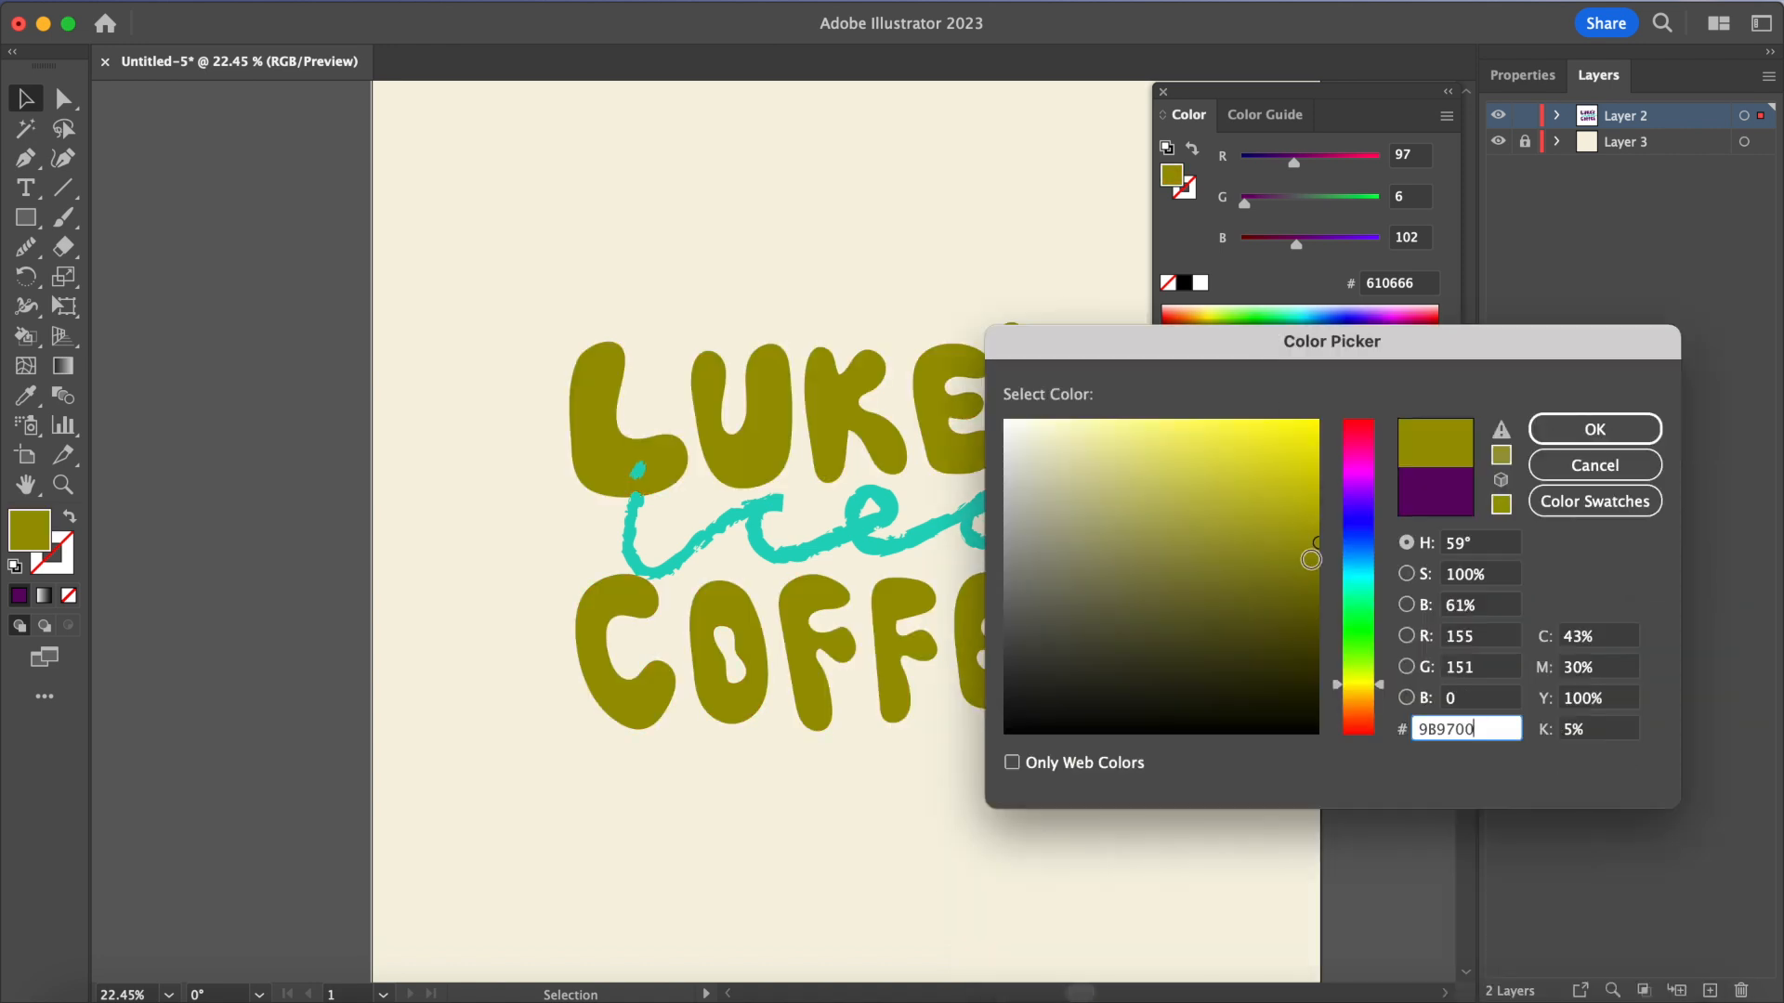
left_click(1592, 429)
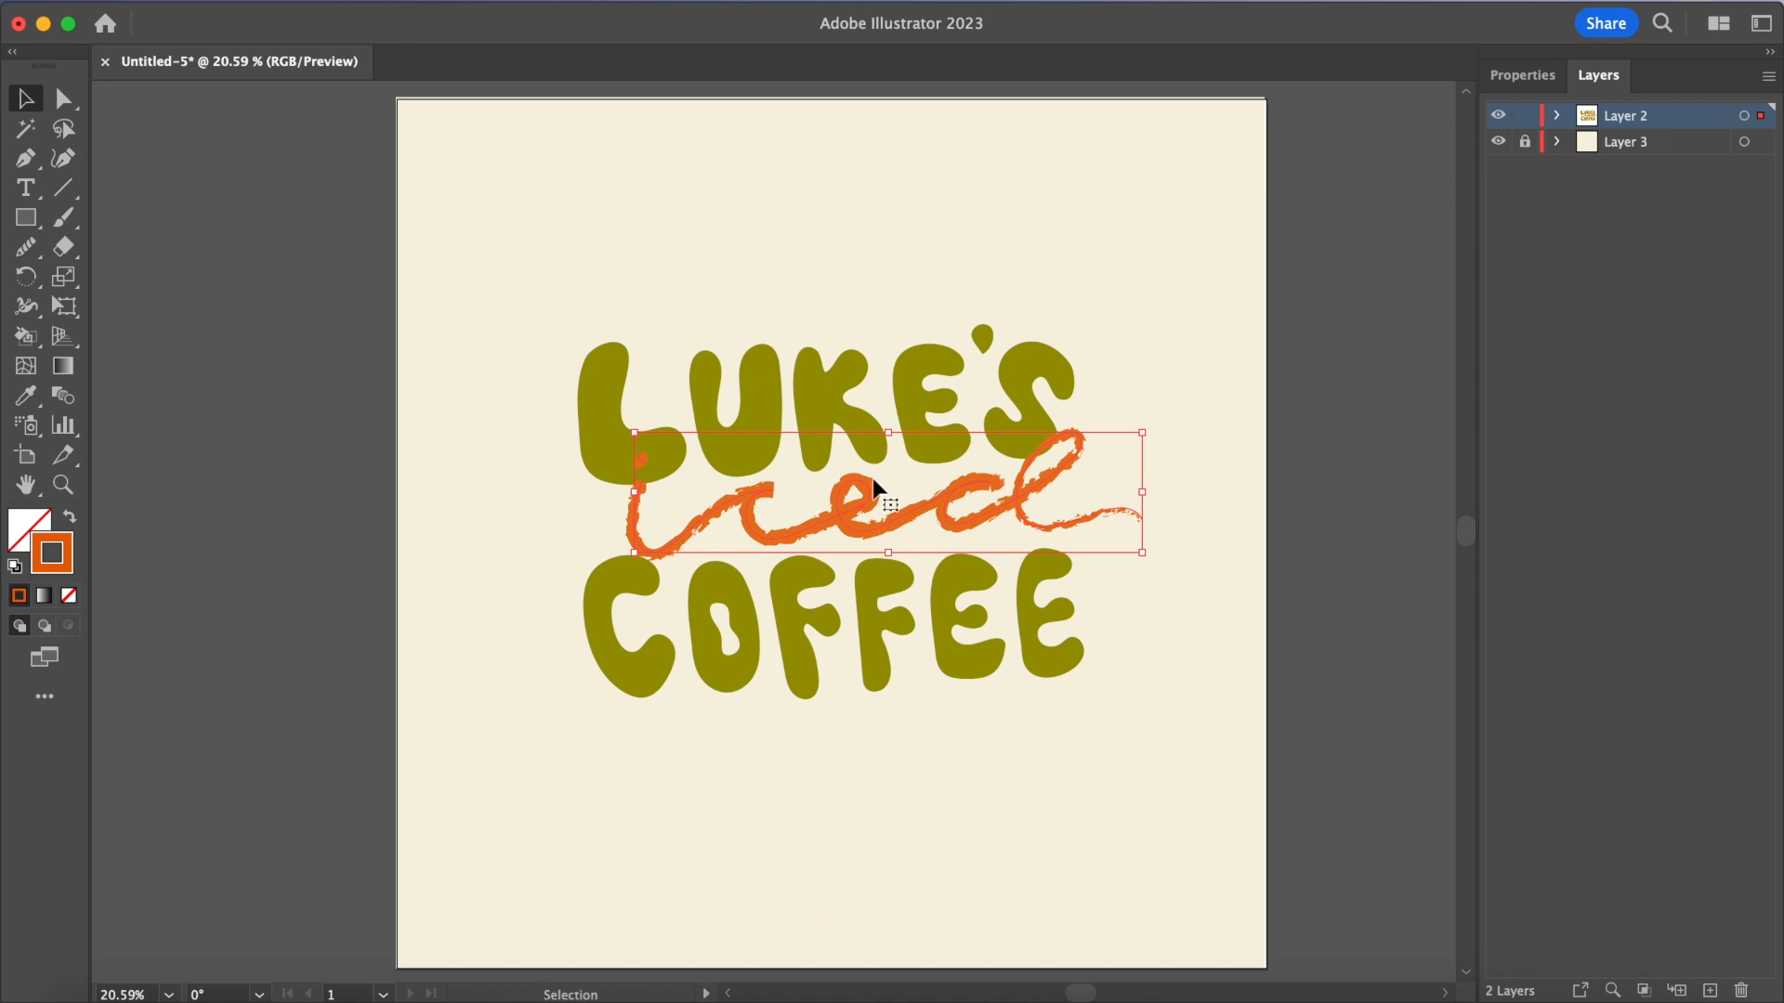
Step: Set the stroke to lavender #BE83E5 for 'iced' and add Layer 4 for redrawing it
double_click(51, 554)
type("BE83E5")
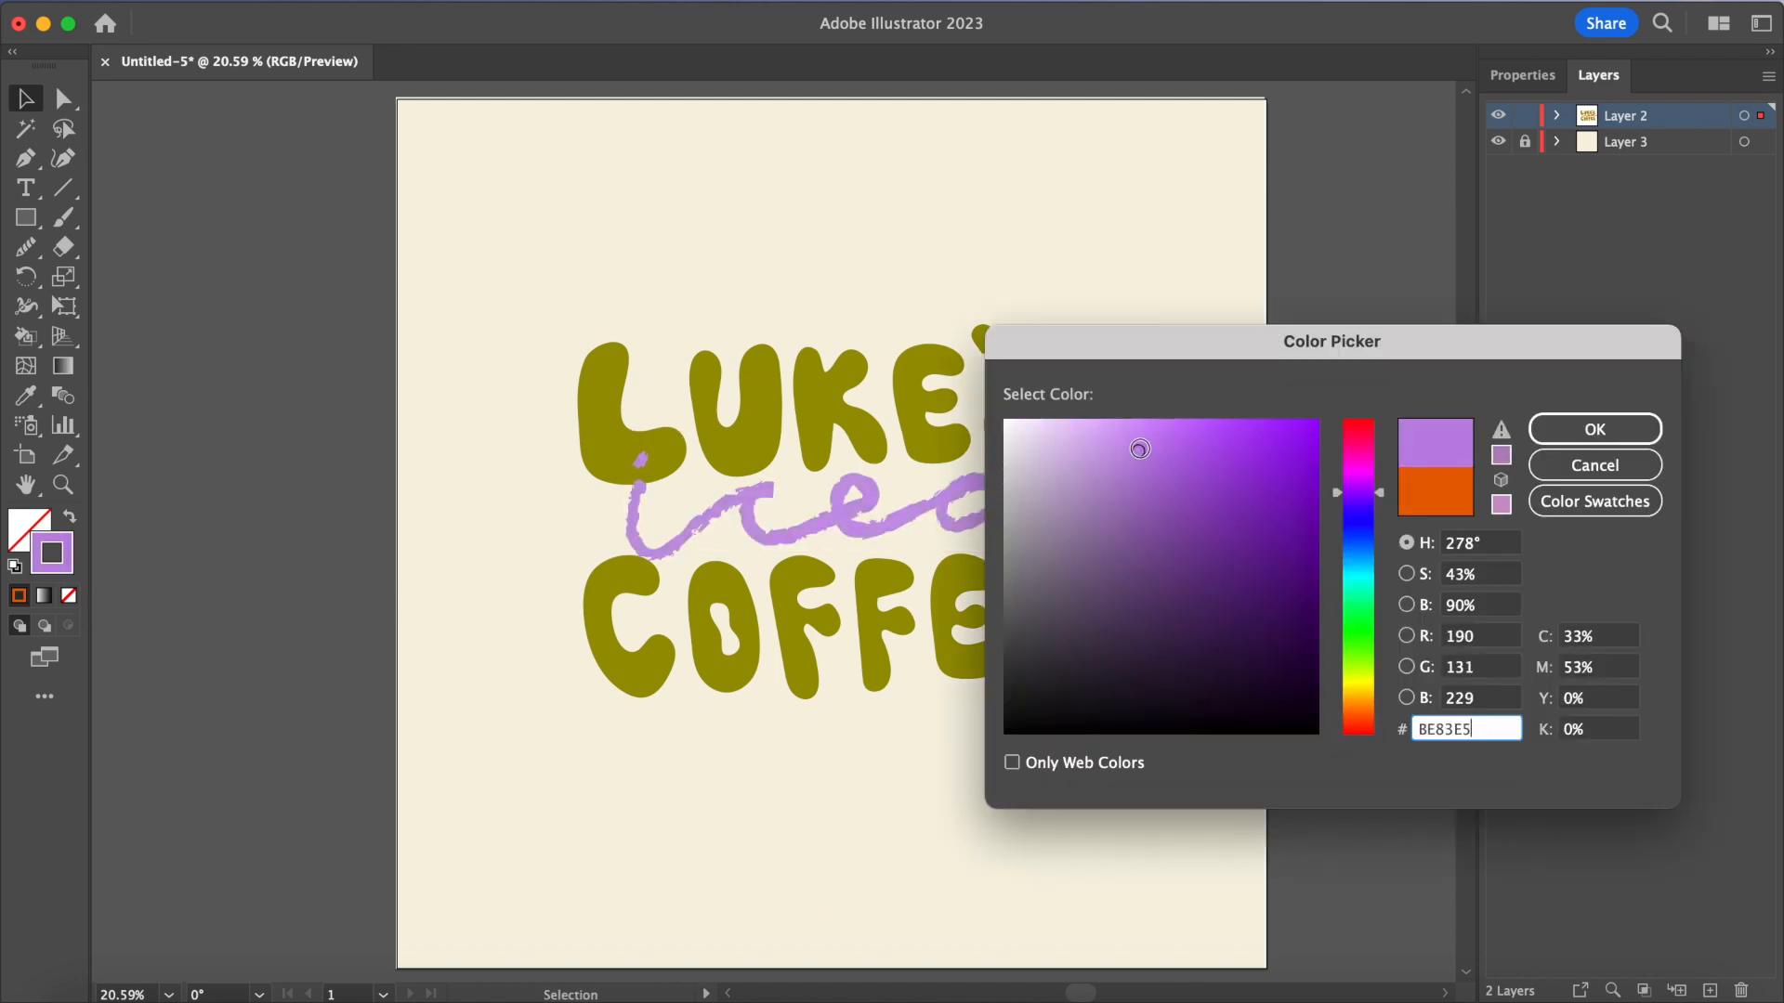
left_click(1594, 429)
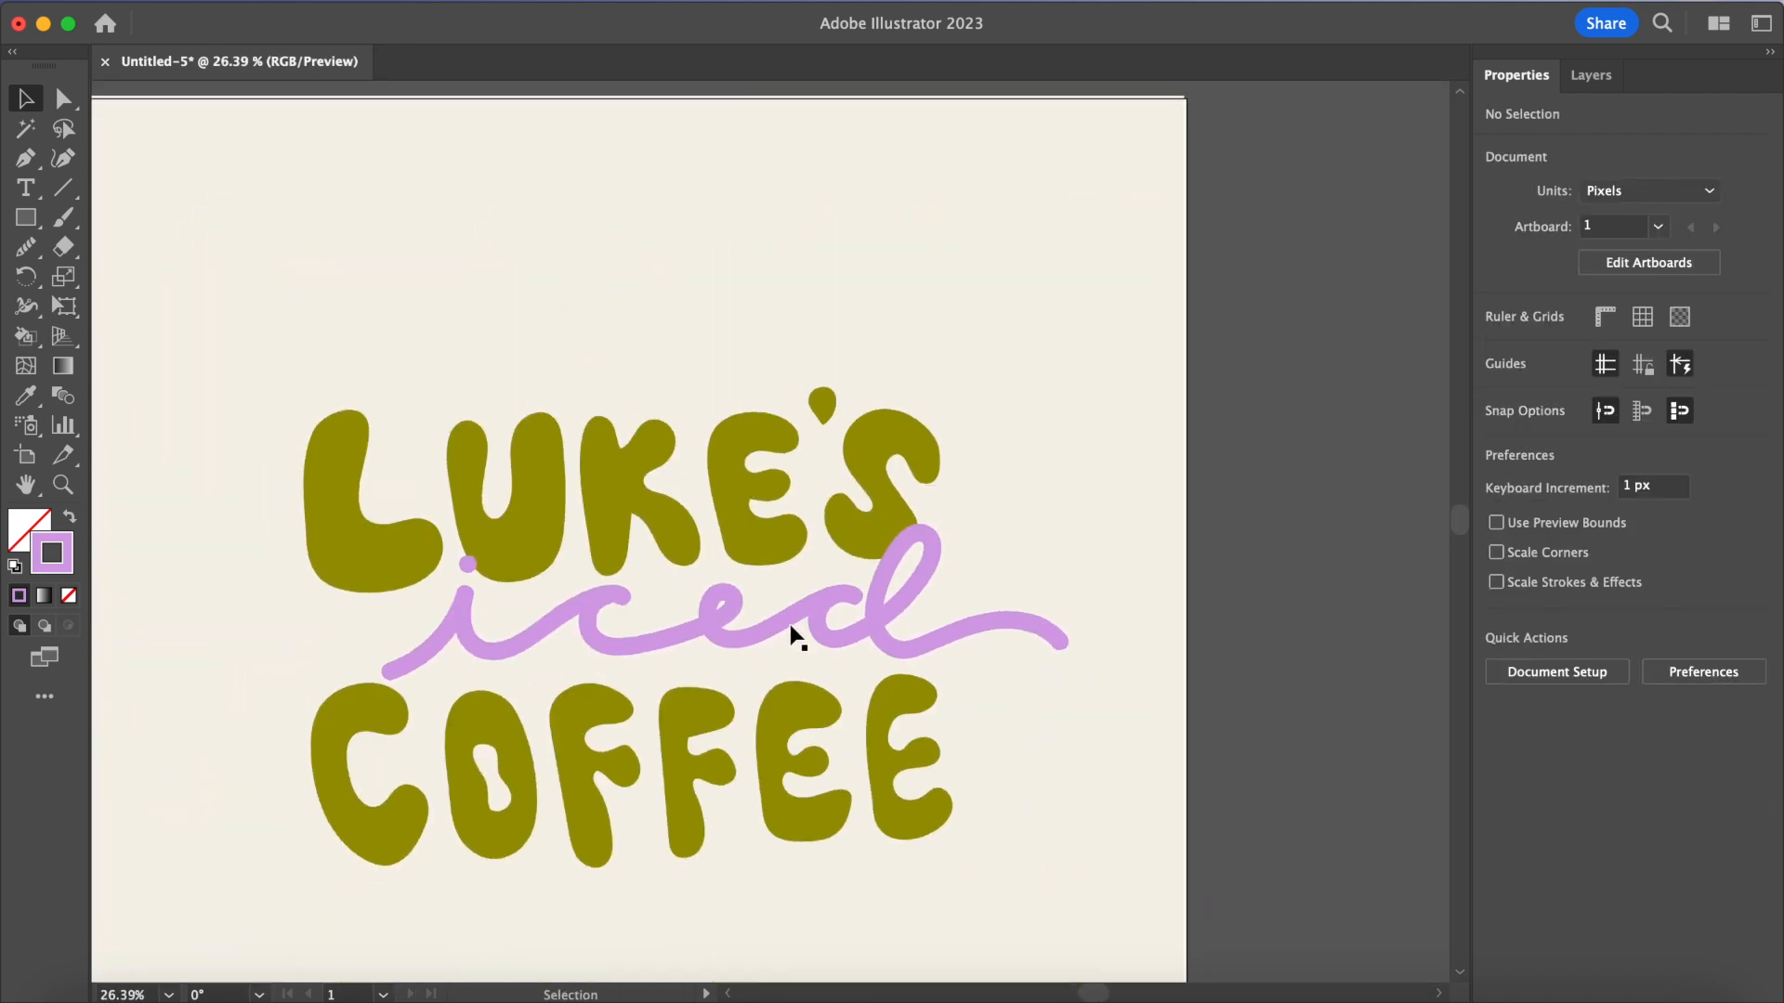
left_click(1590, 74)
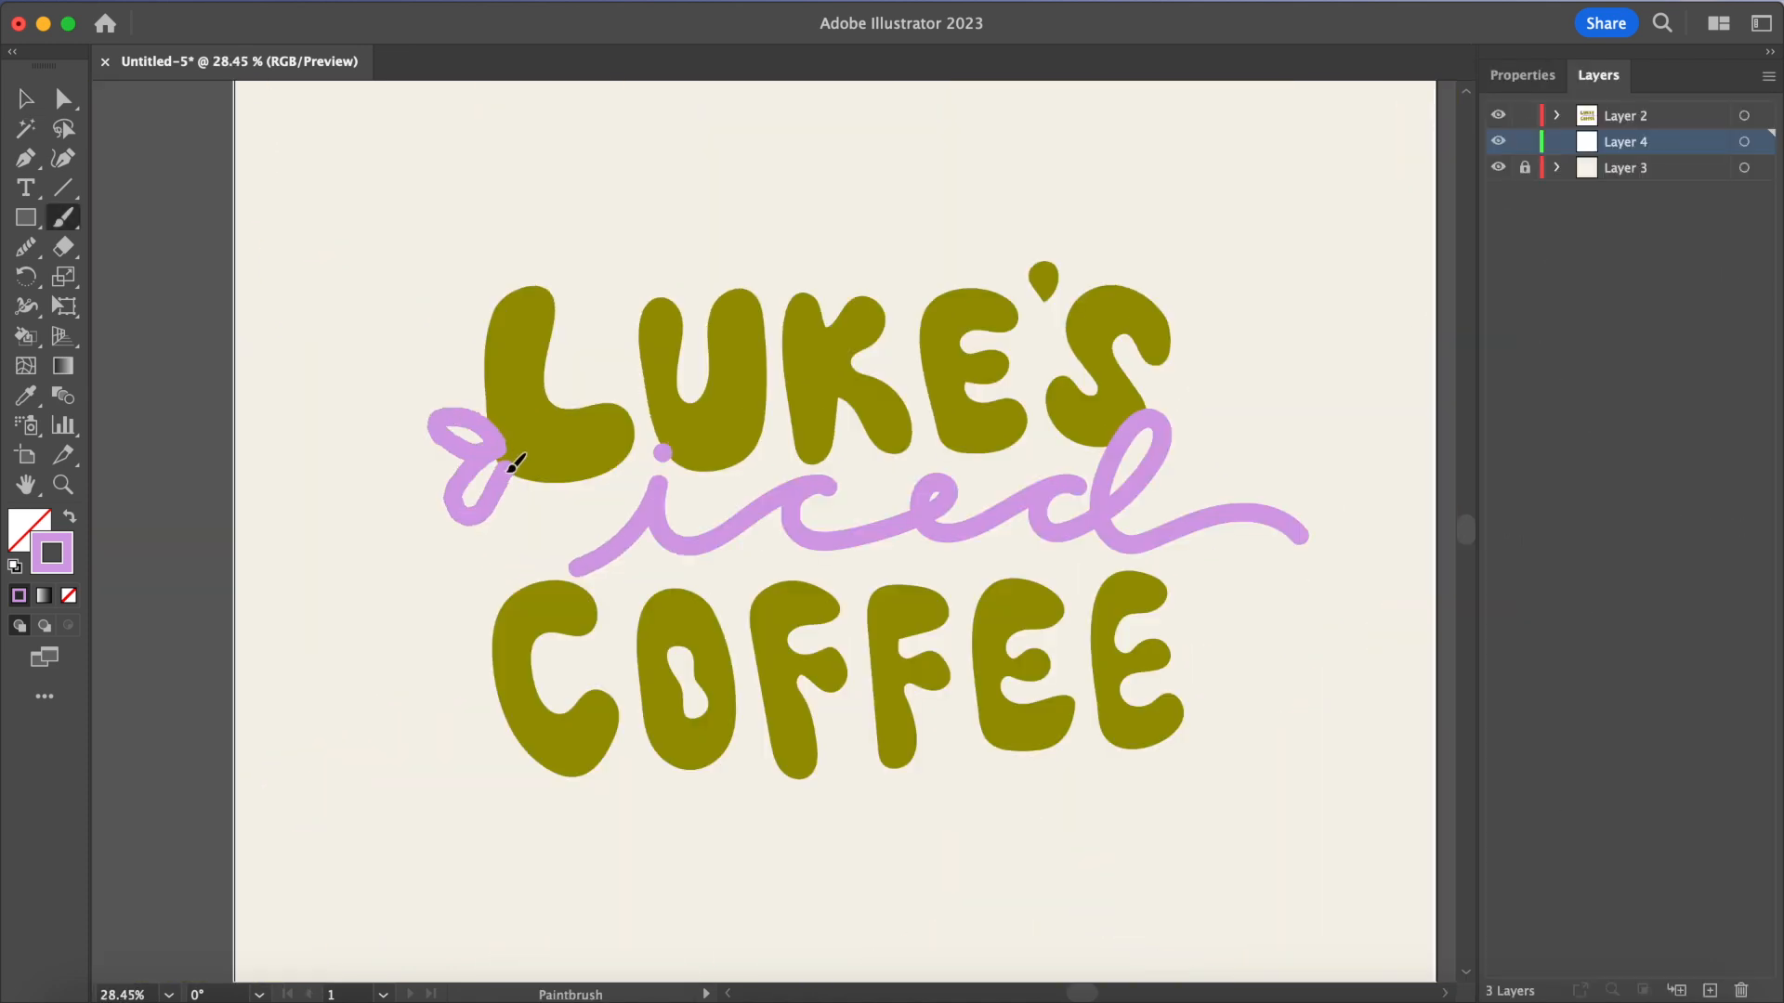